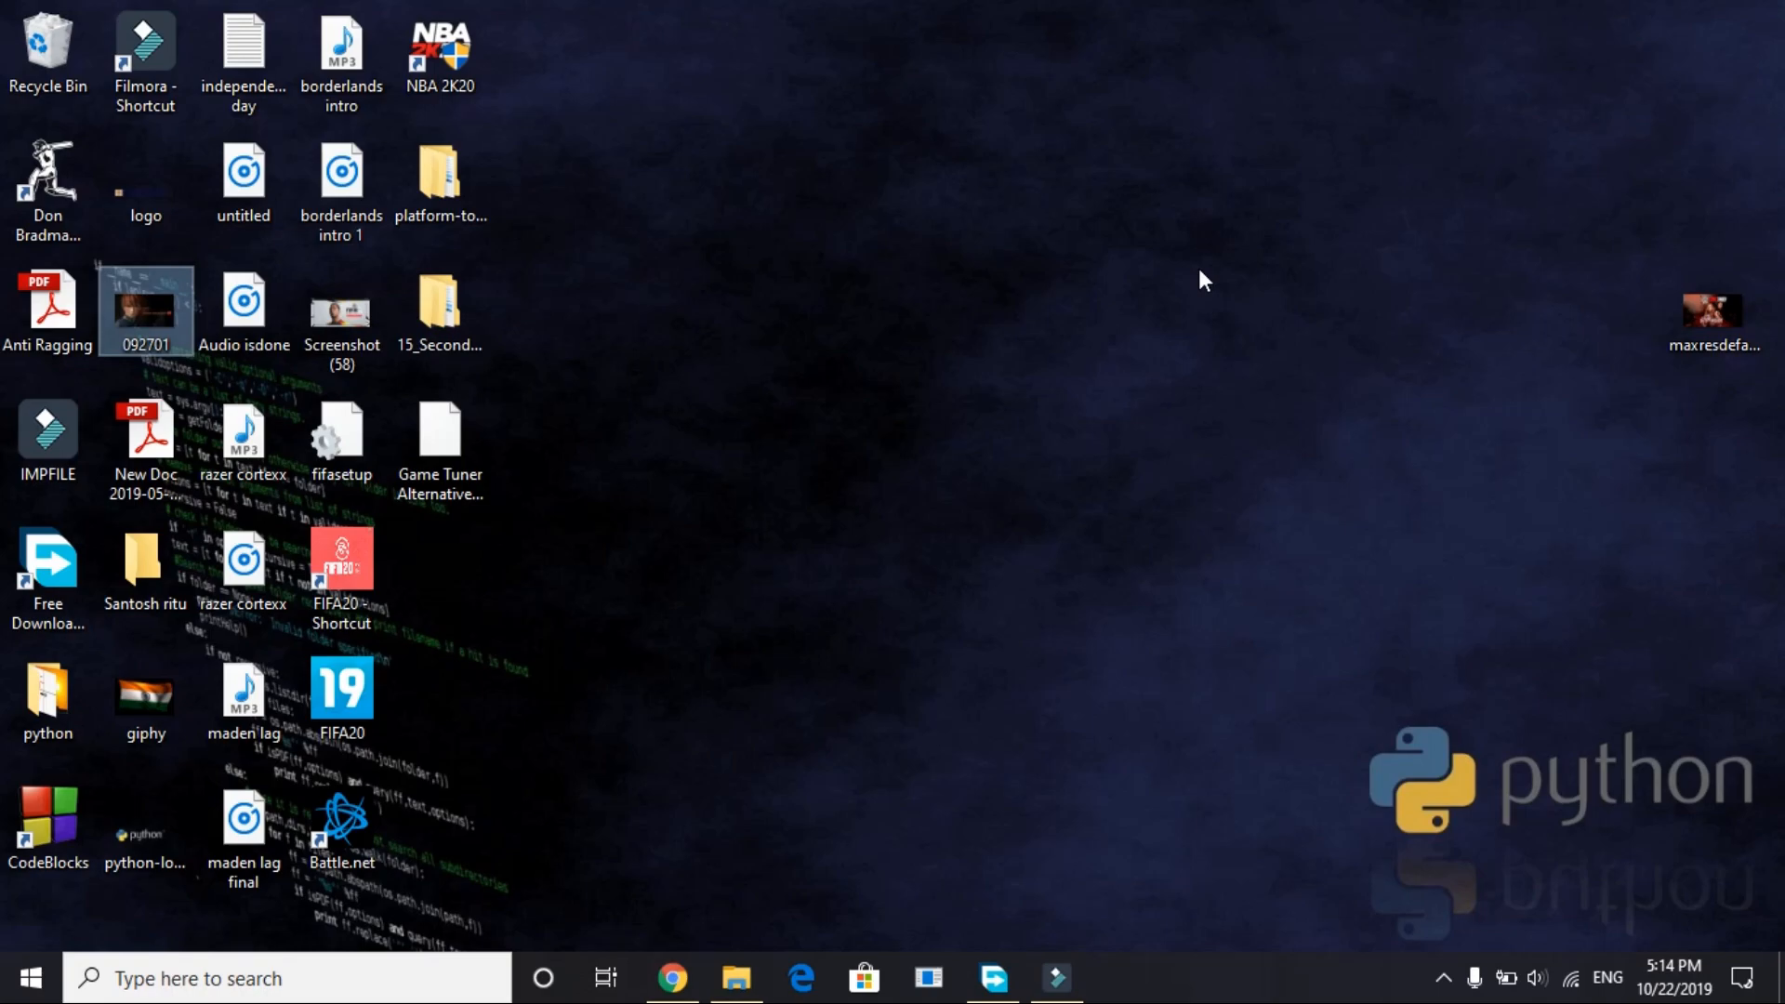
Restore Chrome from the taskbar to show the WWE 2K20 Steam startup-error thread.
click(670, 979)
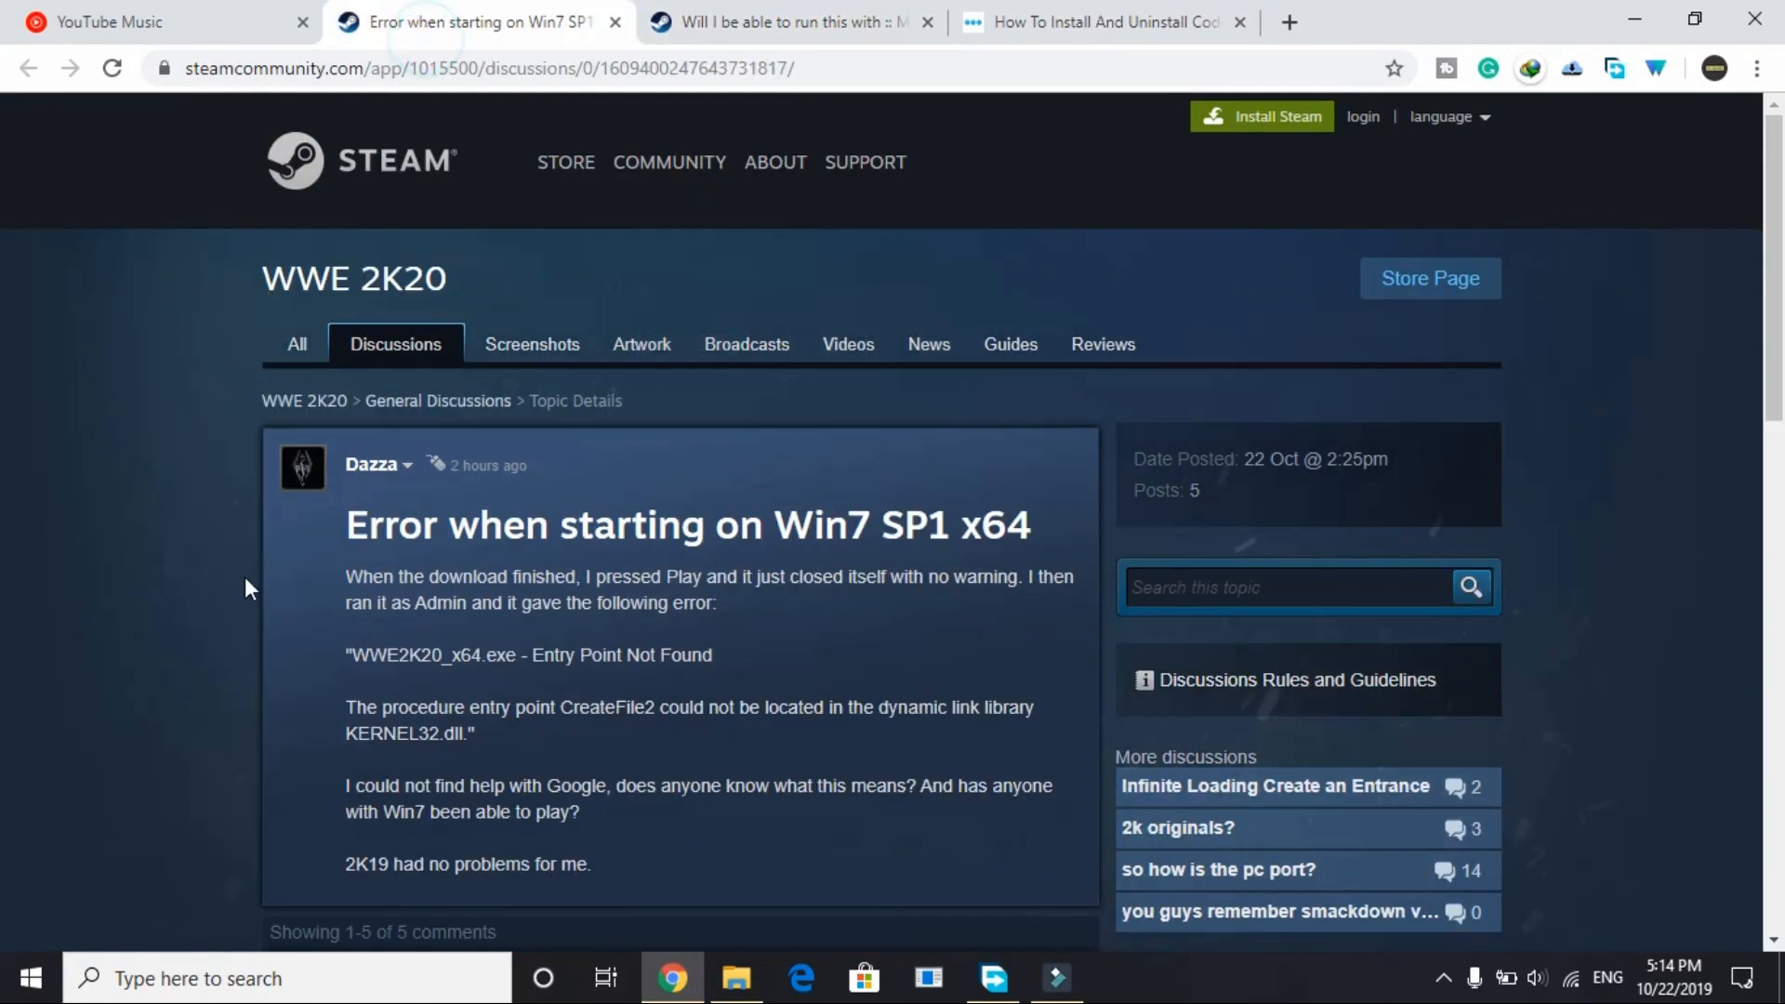
Skim the WWE 2K20 replies and the Moons of Madness thread, then minimise Chrome.
scroll(down, 3)
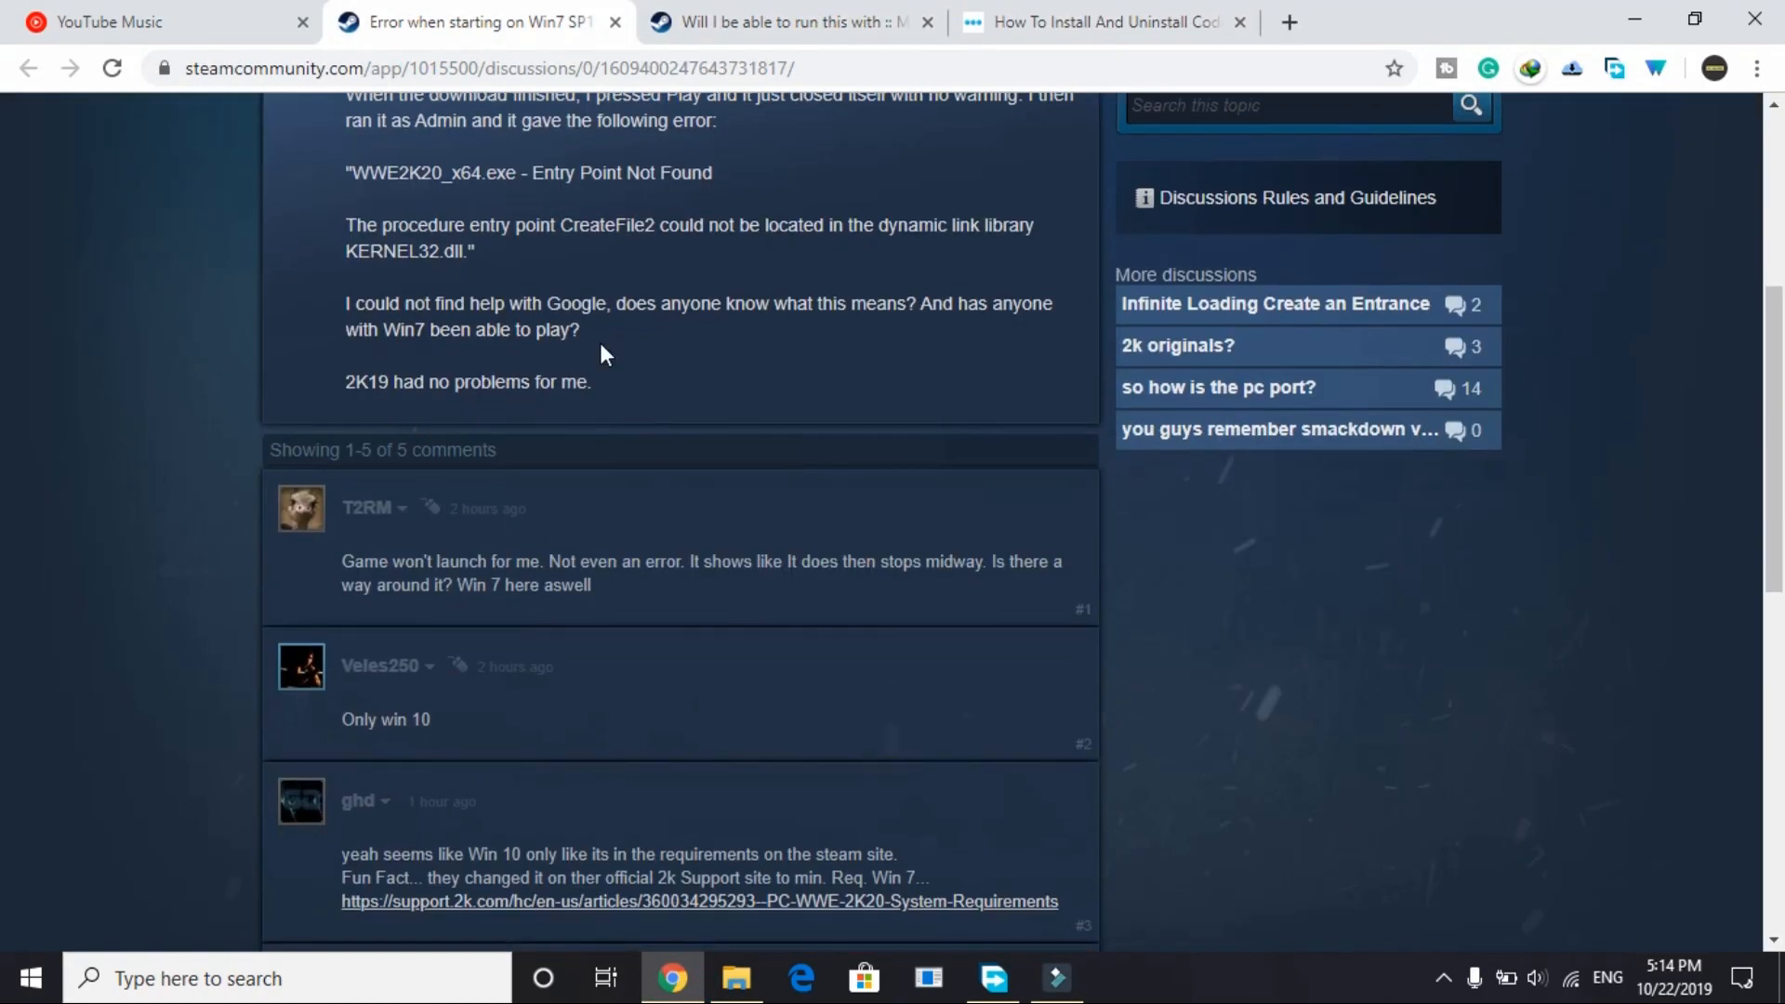
click(791, 21)
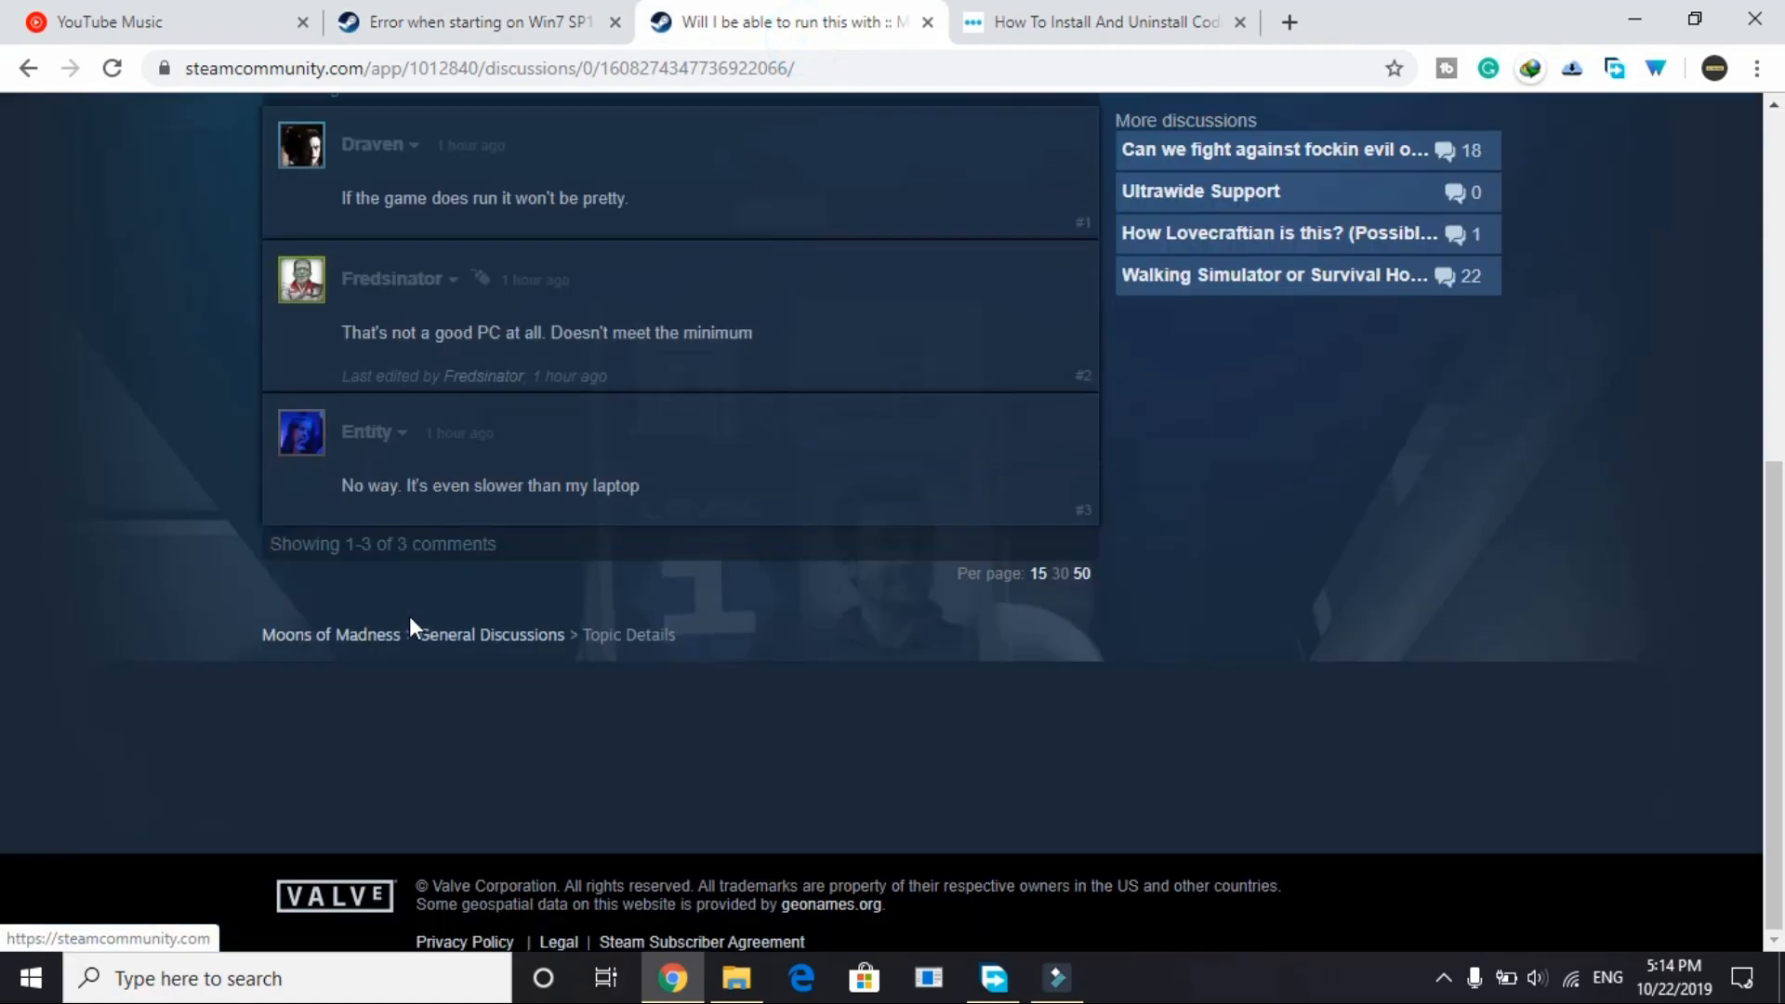
scroll(up, 3)
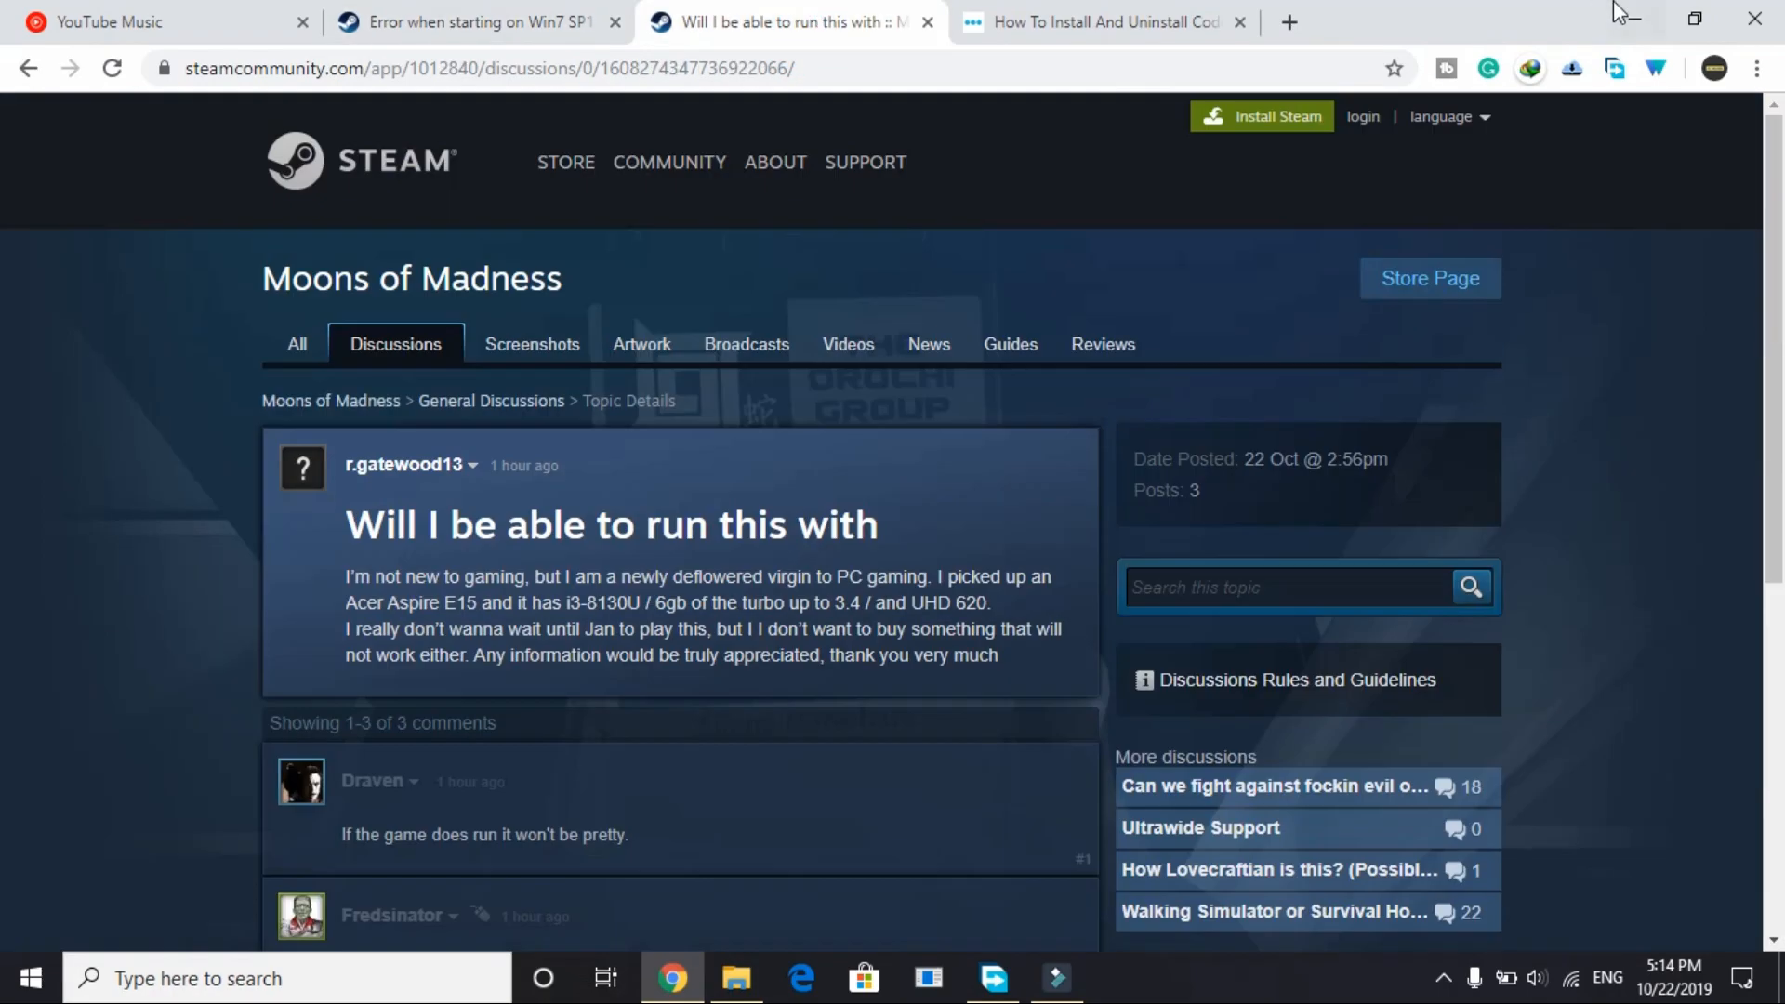
click(1055, 977)
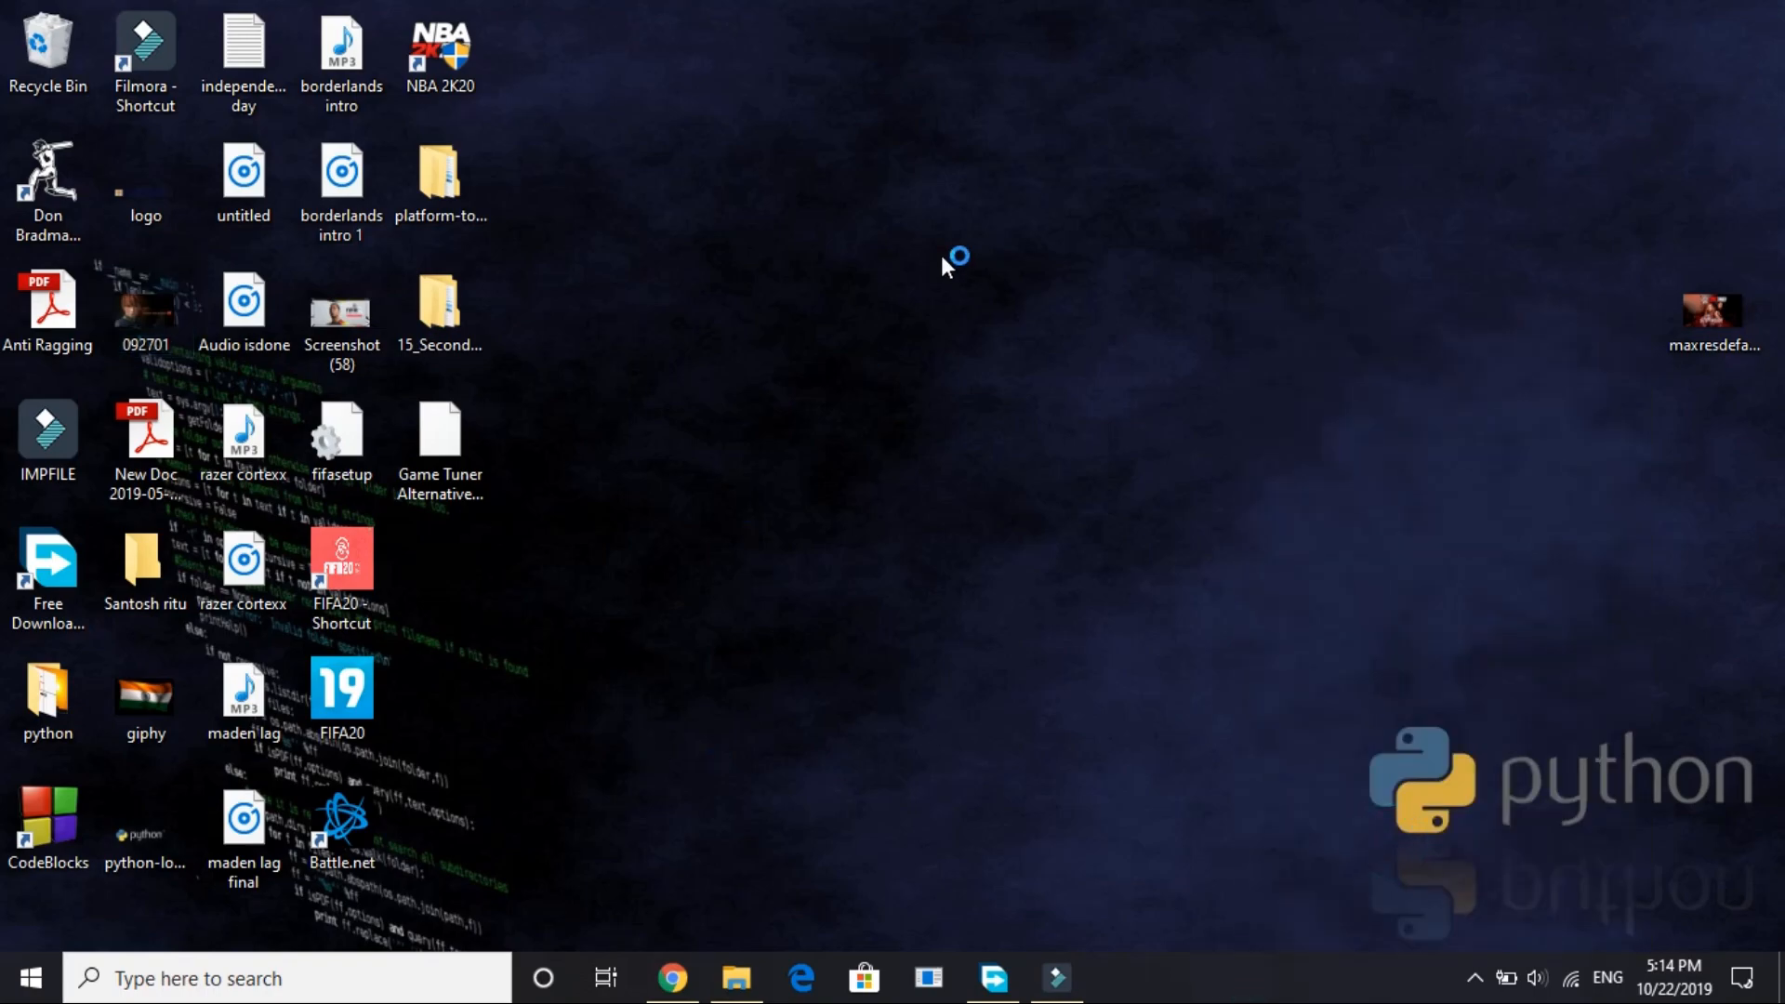
mouse_move(948, 266)
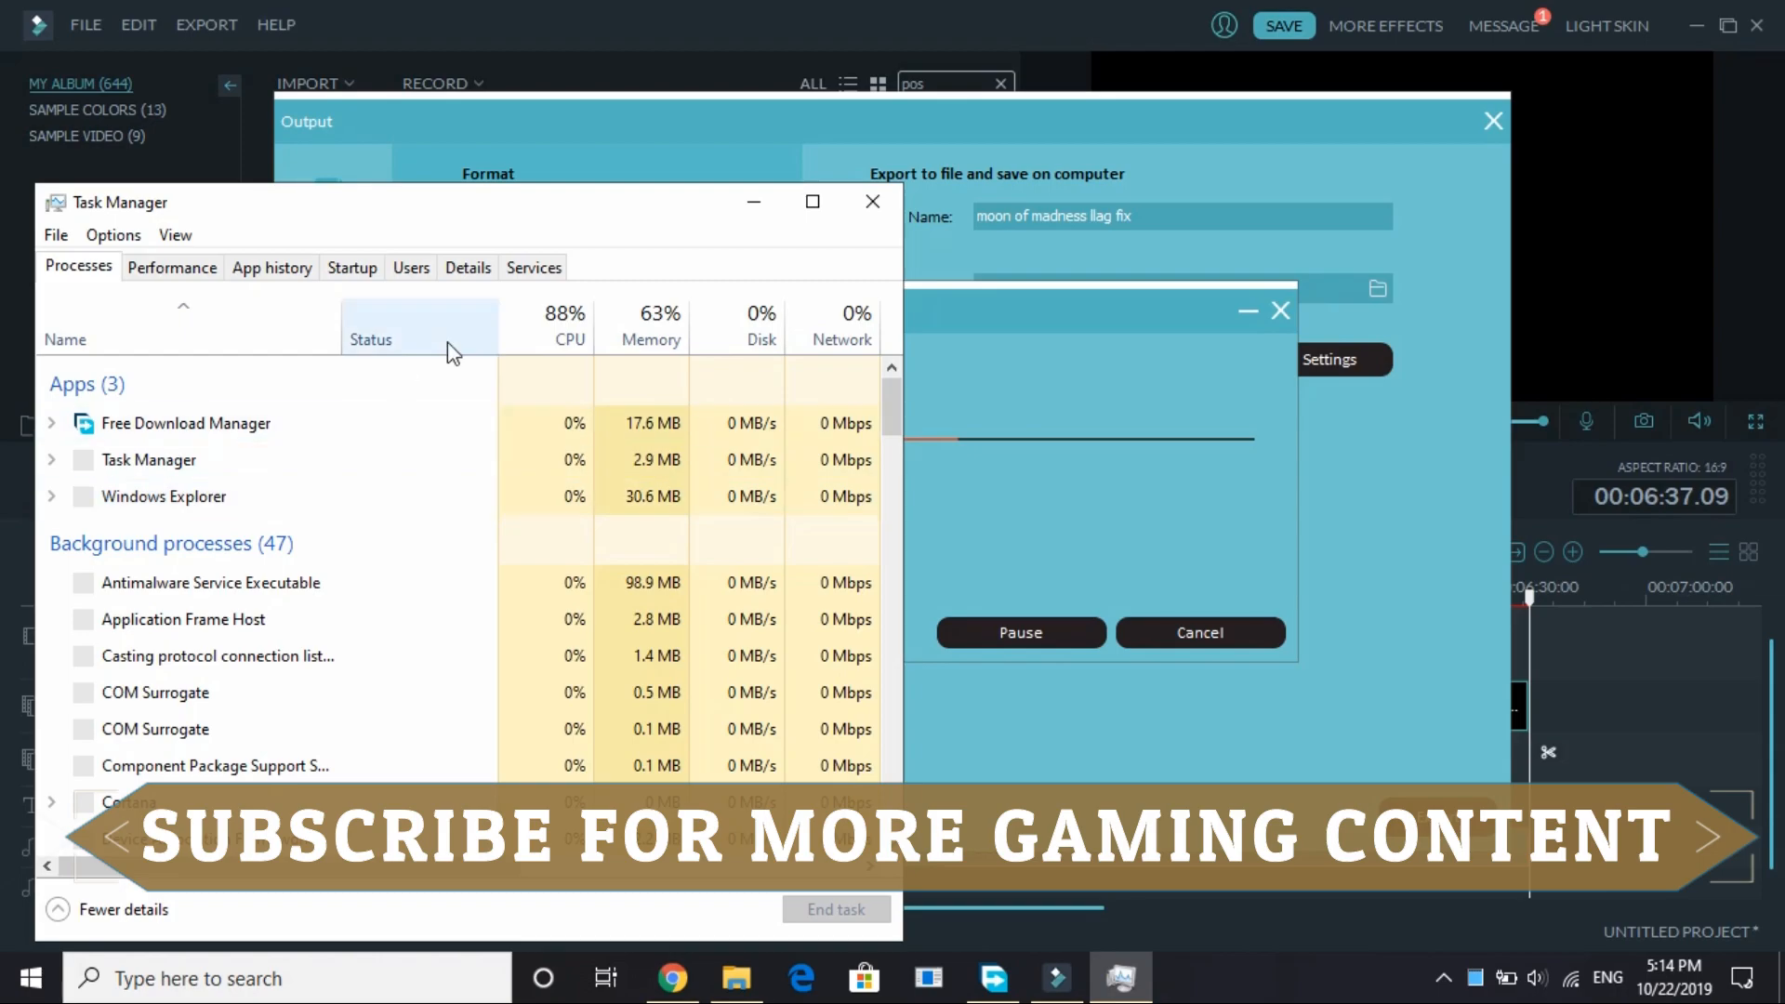
mouse_move(872, 202)
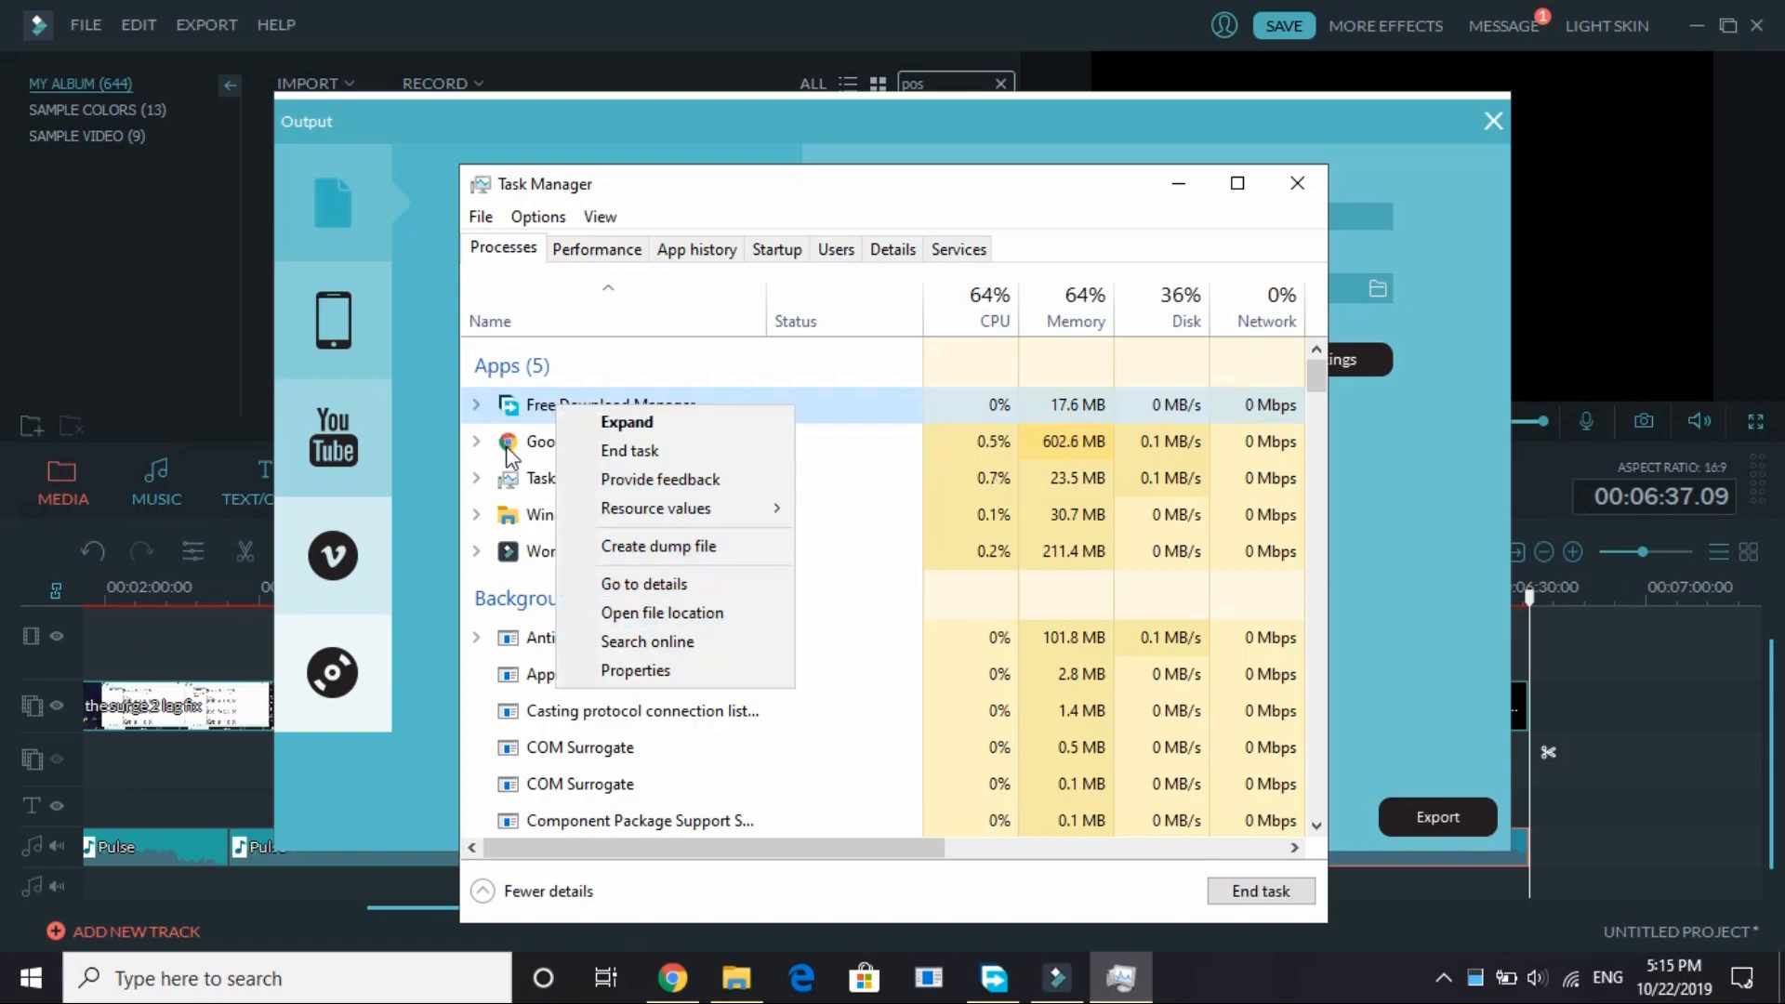
mouse_move(644, 583)
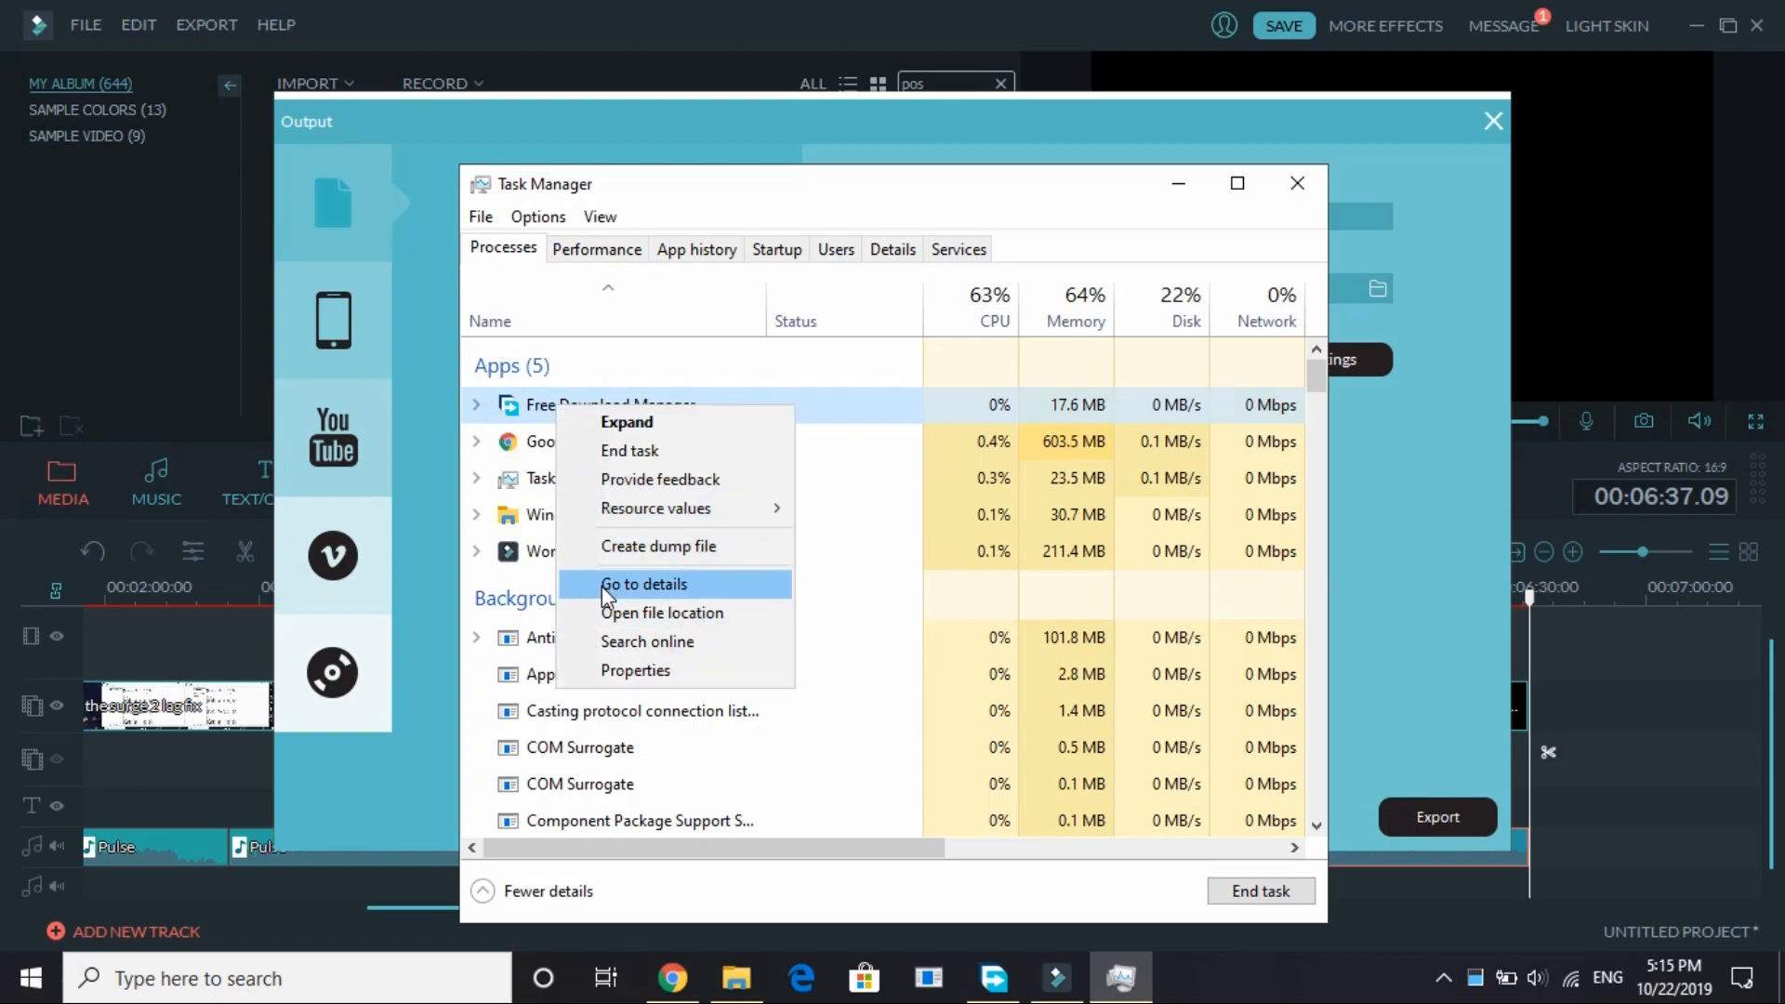
Raise Free Download Manager's fdm.exe to High priority in the Details tab.
click(644, 584)
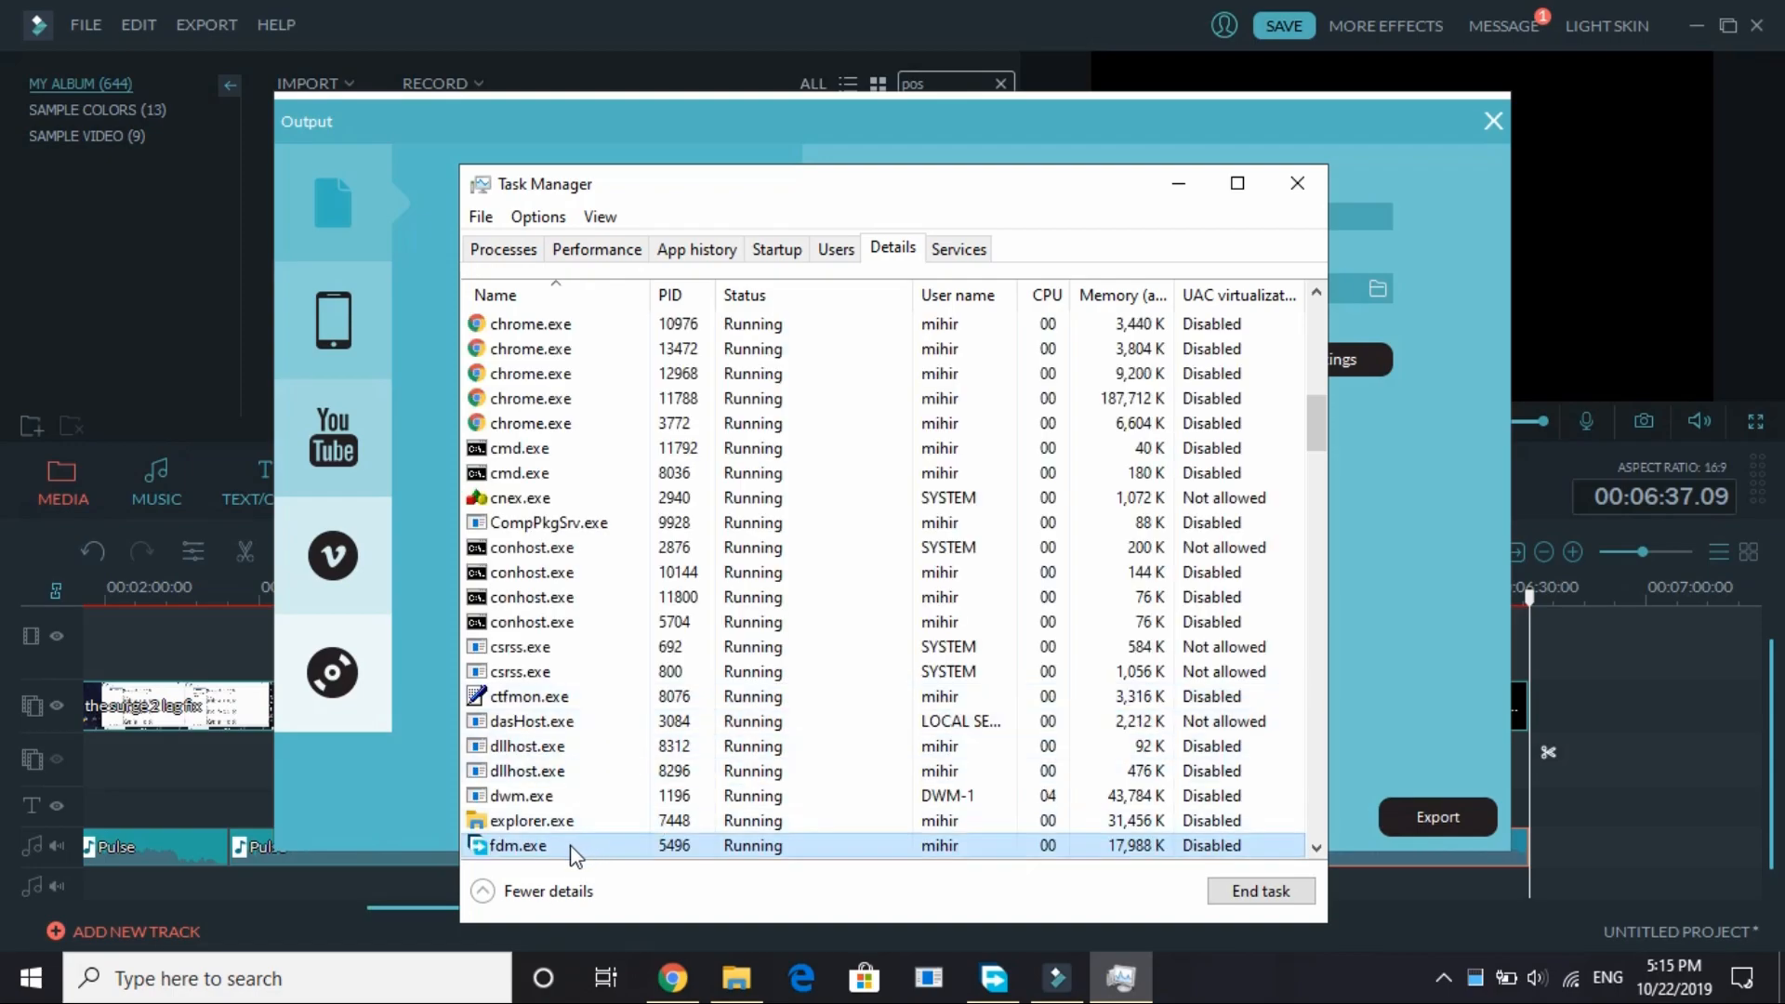
right_click(517, 845)
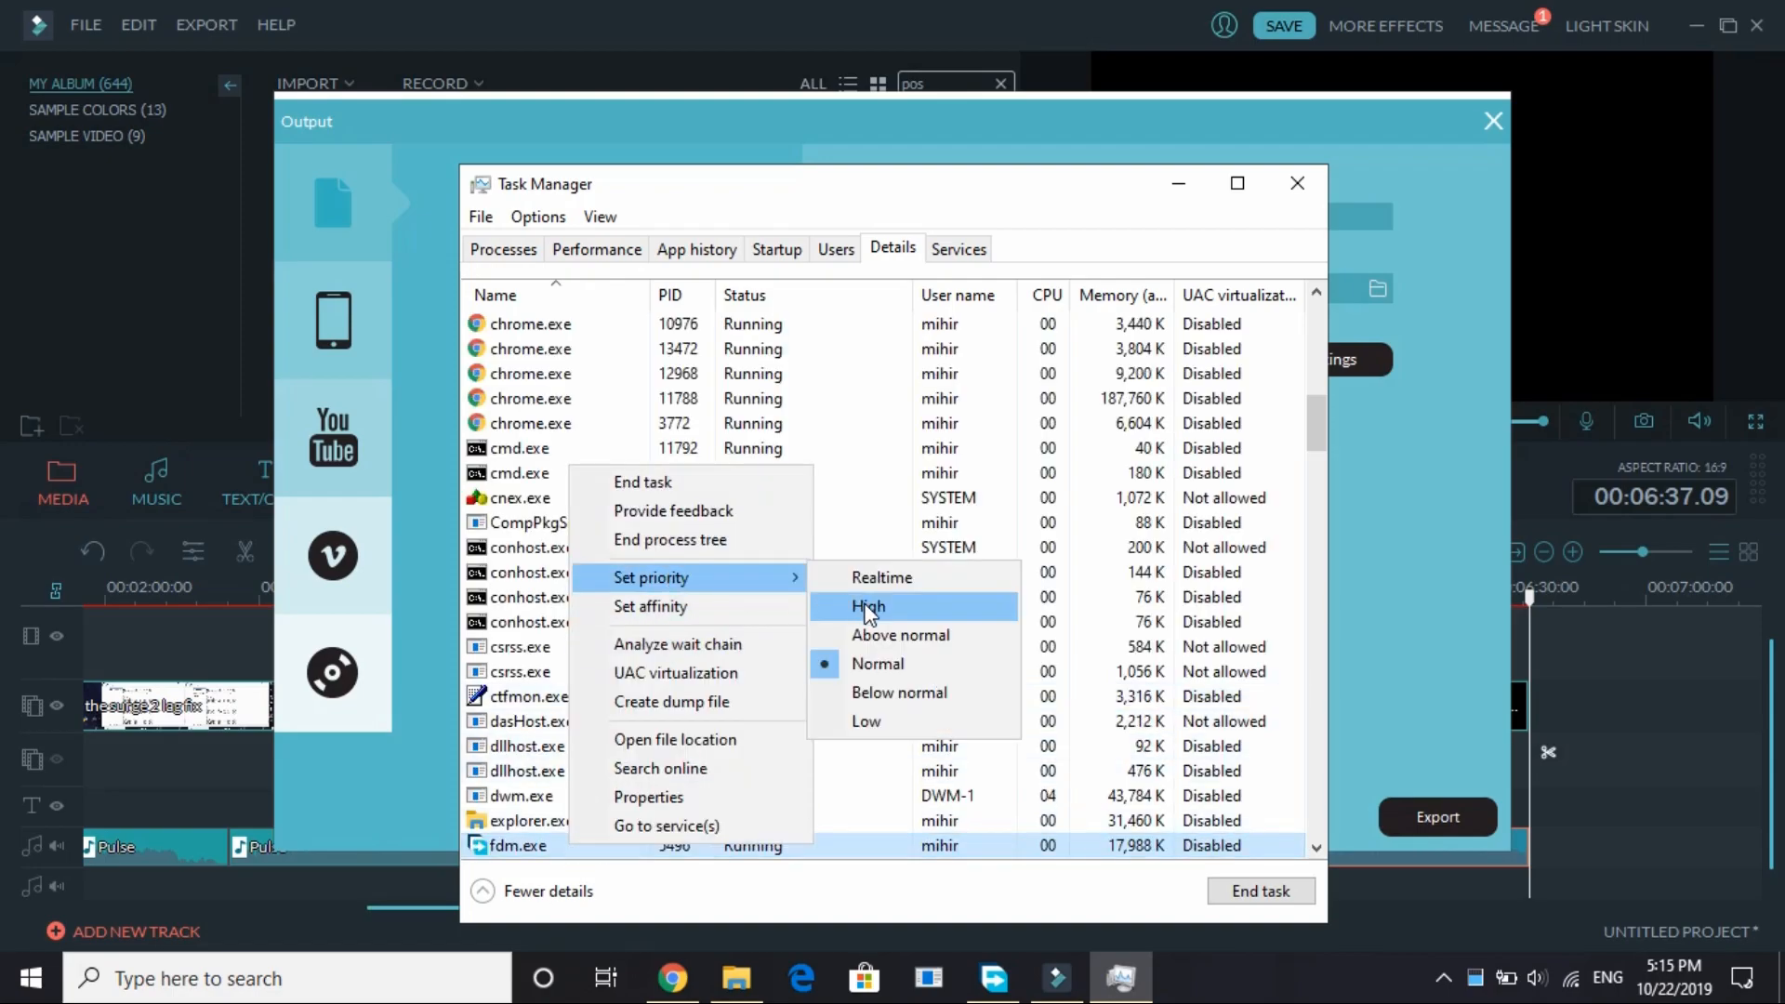
click(867, 604)
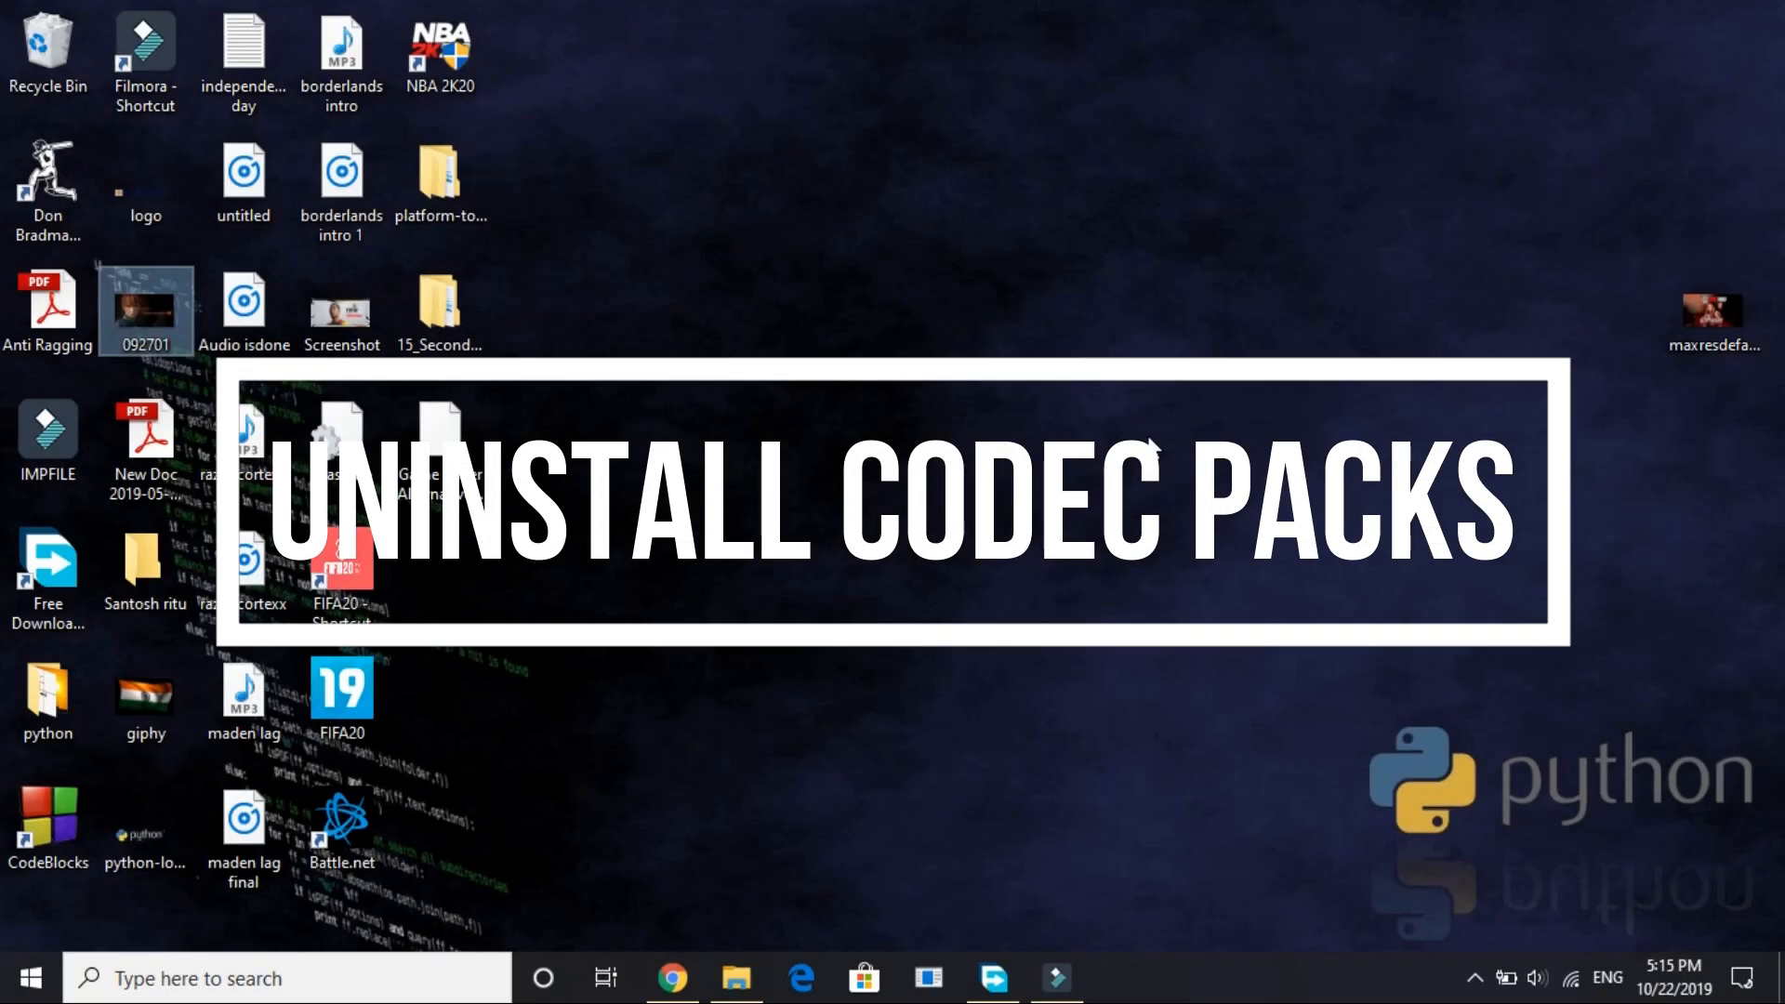
mouse_move(904, 455)
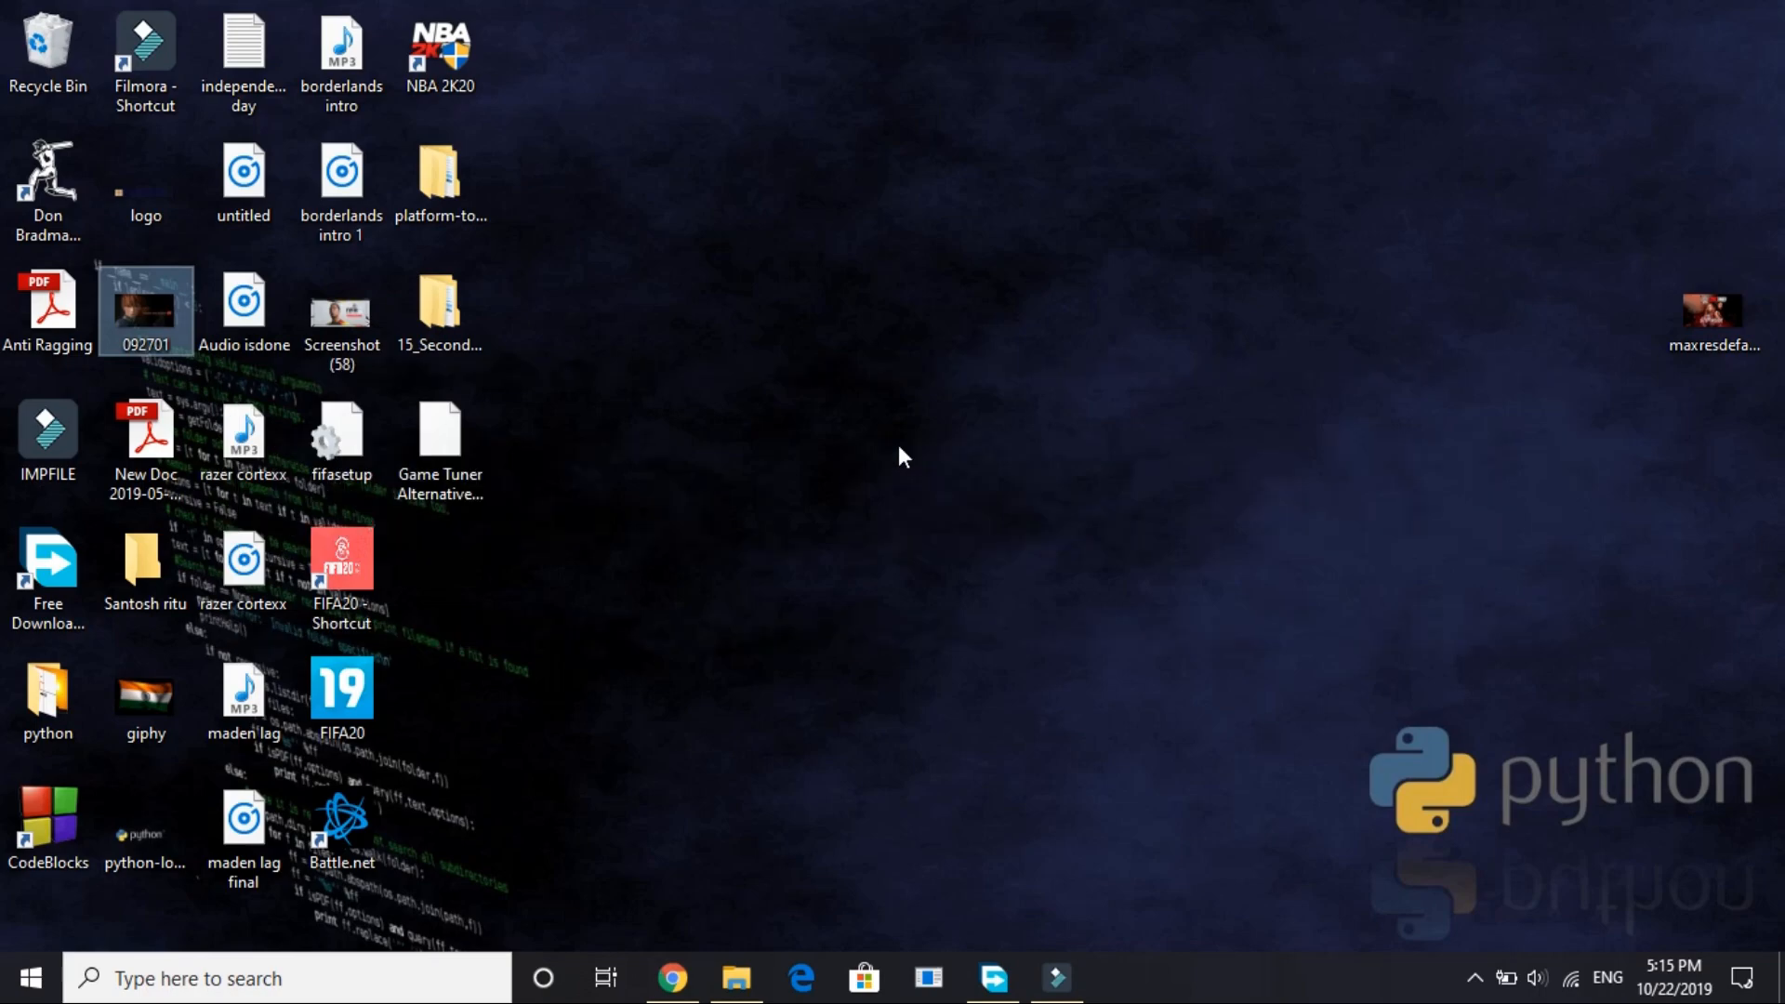
Restore Chrome from the taskbar, back on the Moons of Madness thread.
click(670, 979)
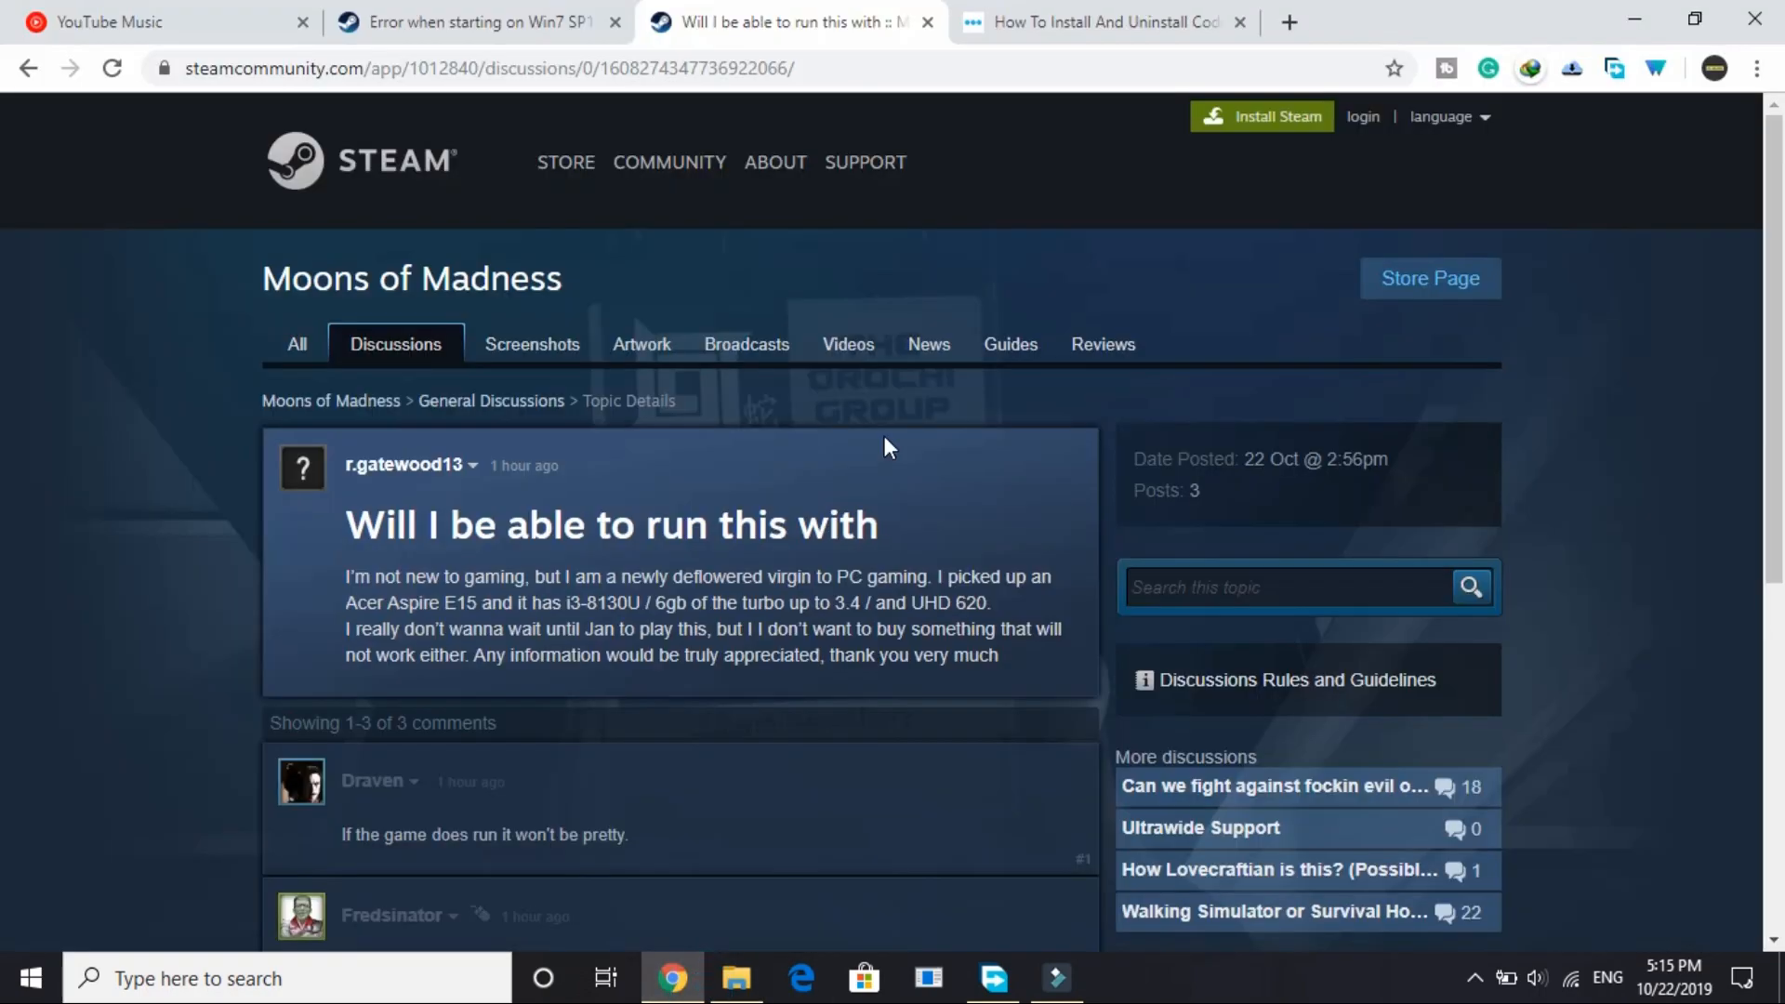
Read the AddictiveTips codec guide down to its Uninstall A Codec section.
click(1099, 21)
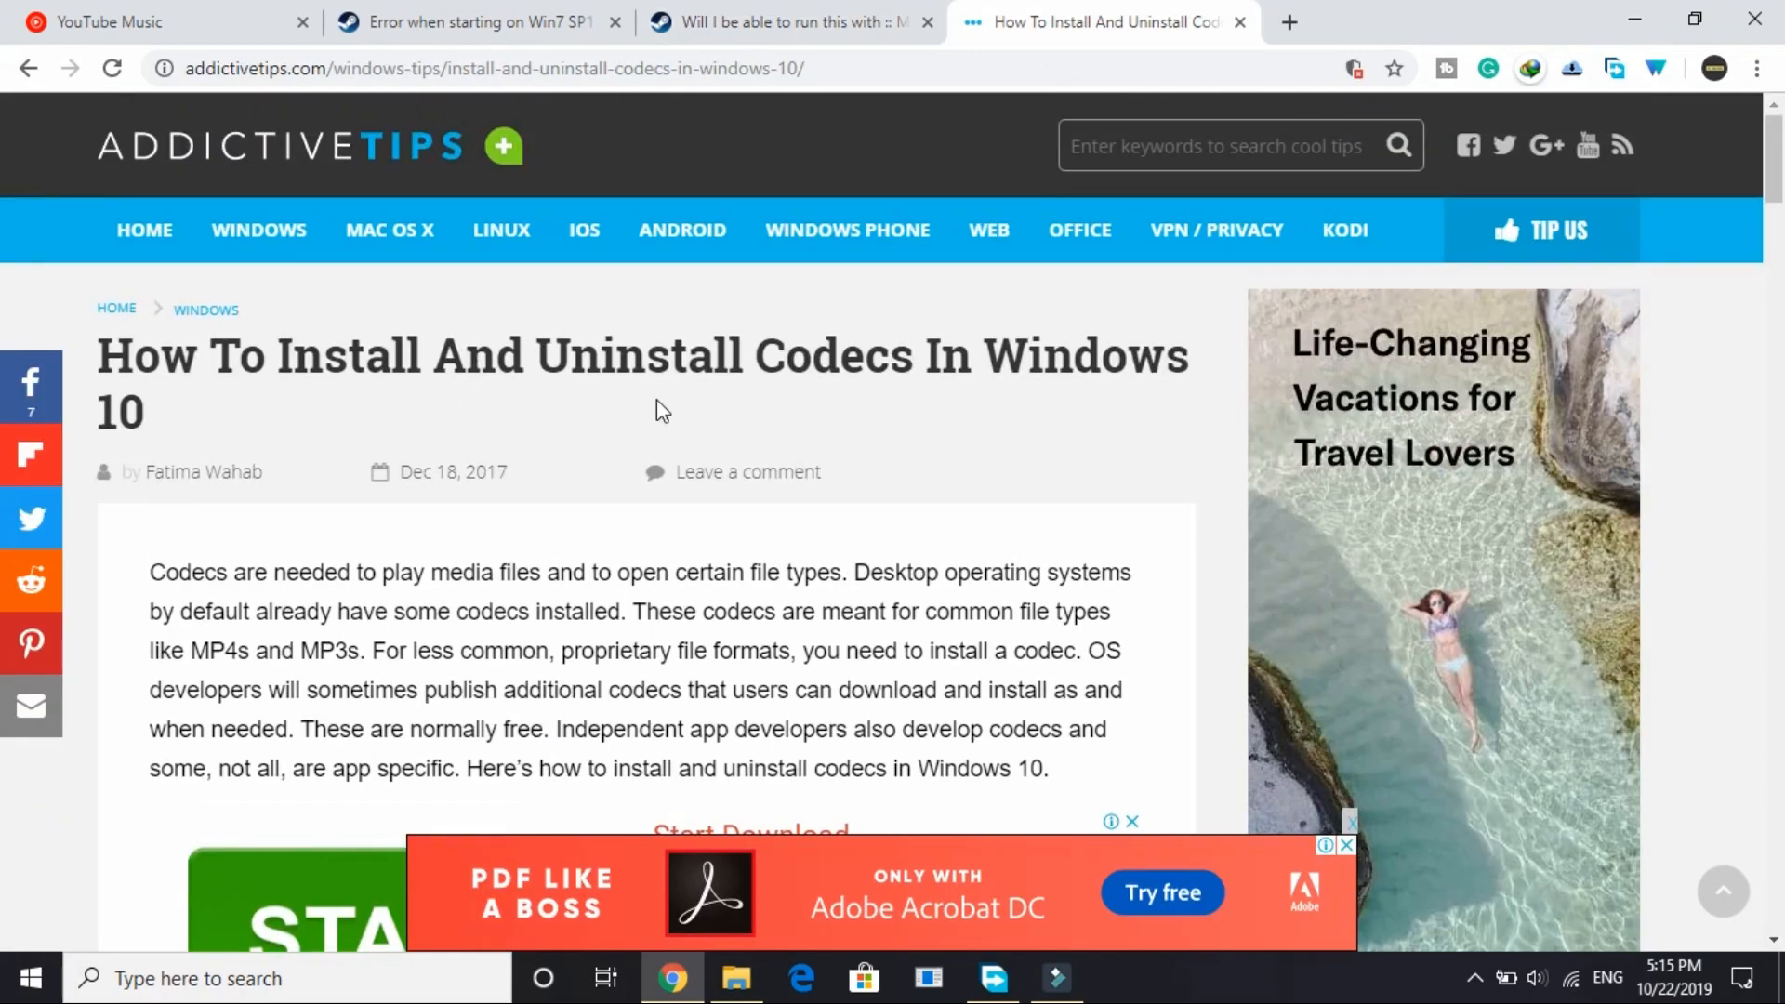
scroll(down, 3)
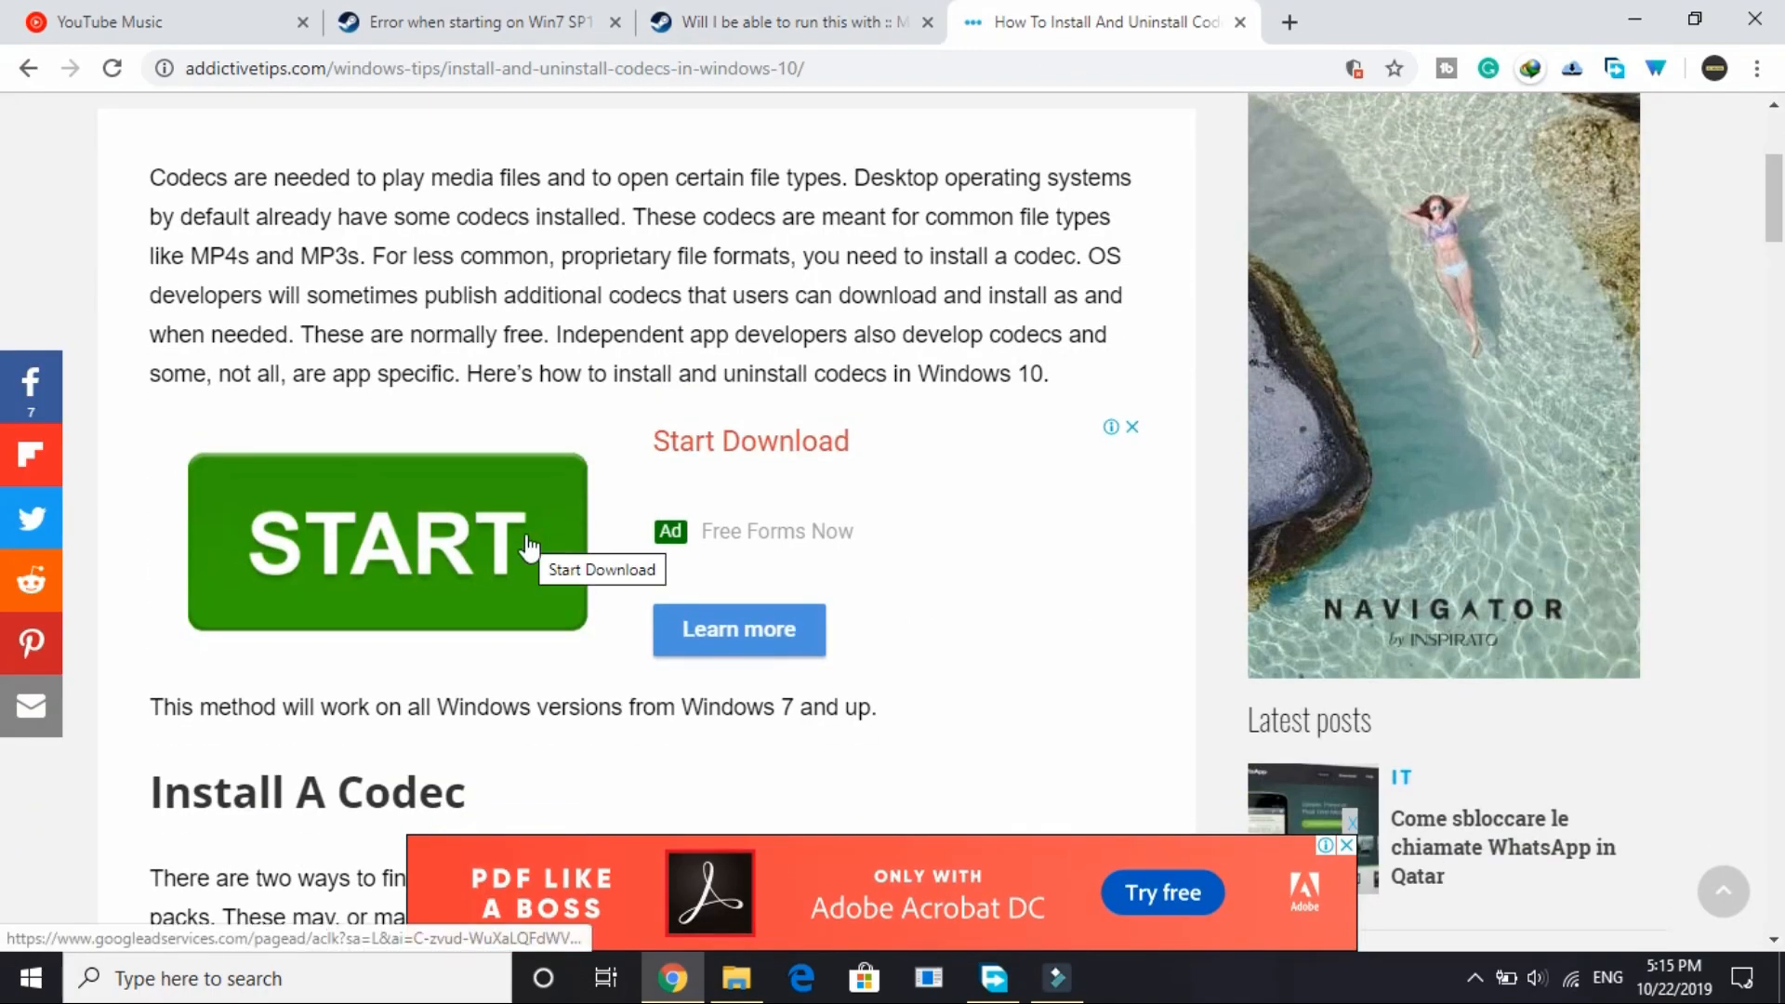
scroll(down, 3)
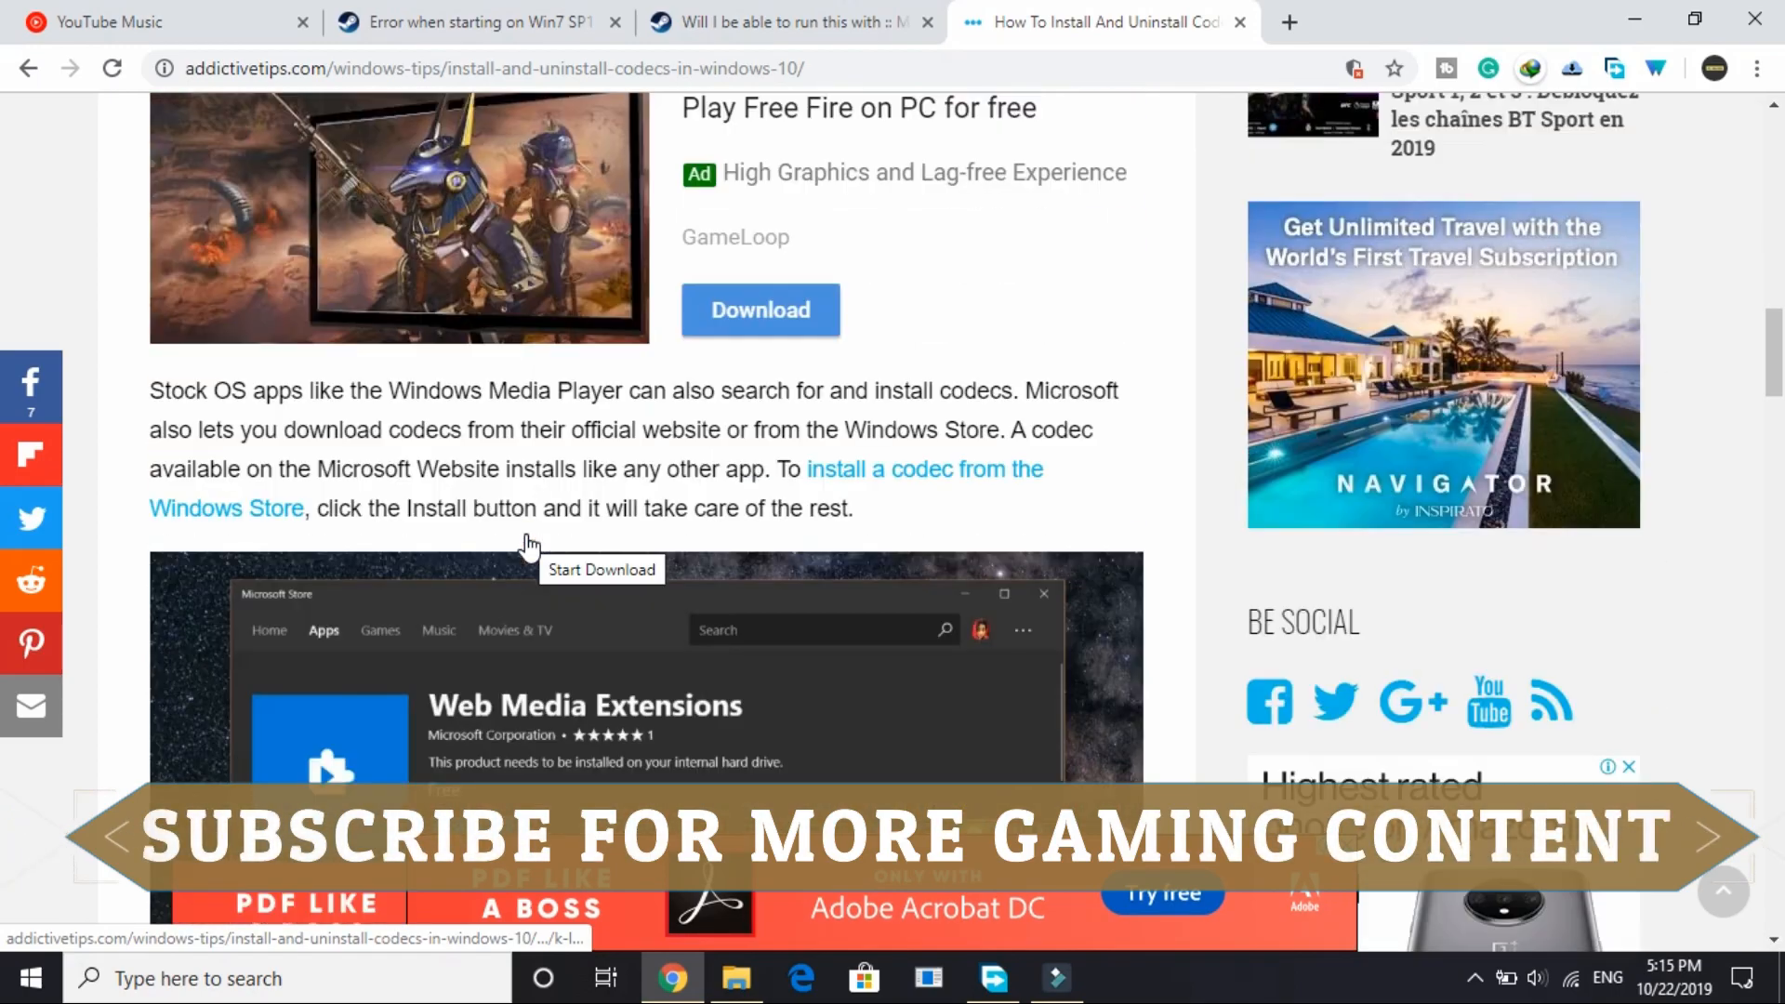
scroll(down, 3)
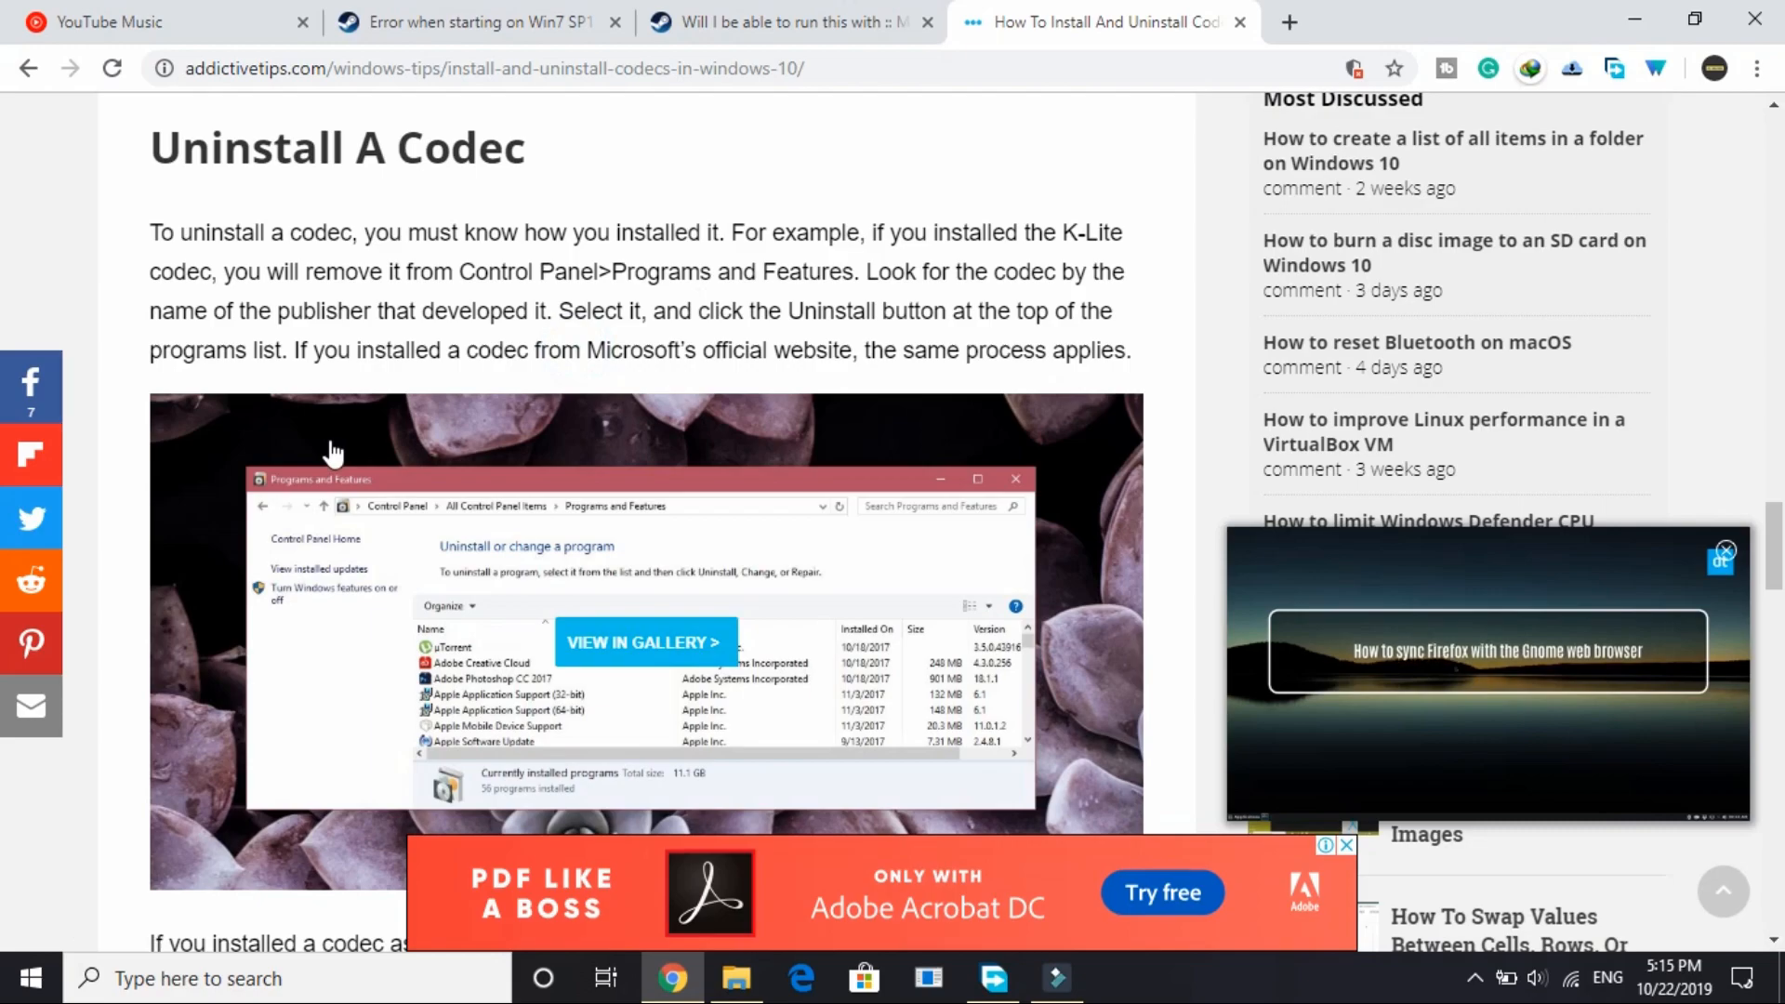
scroll(down, 3)
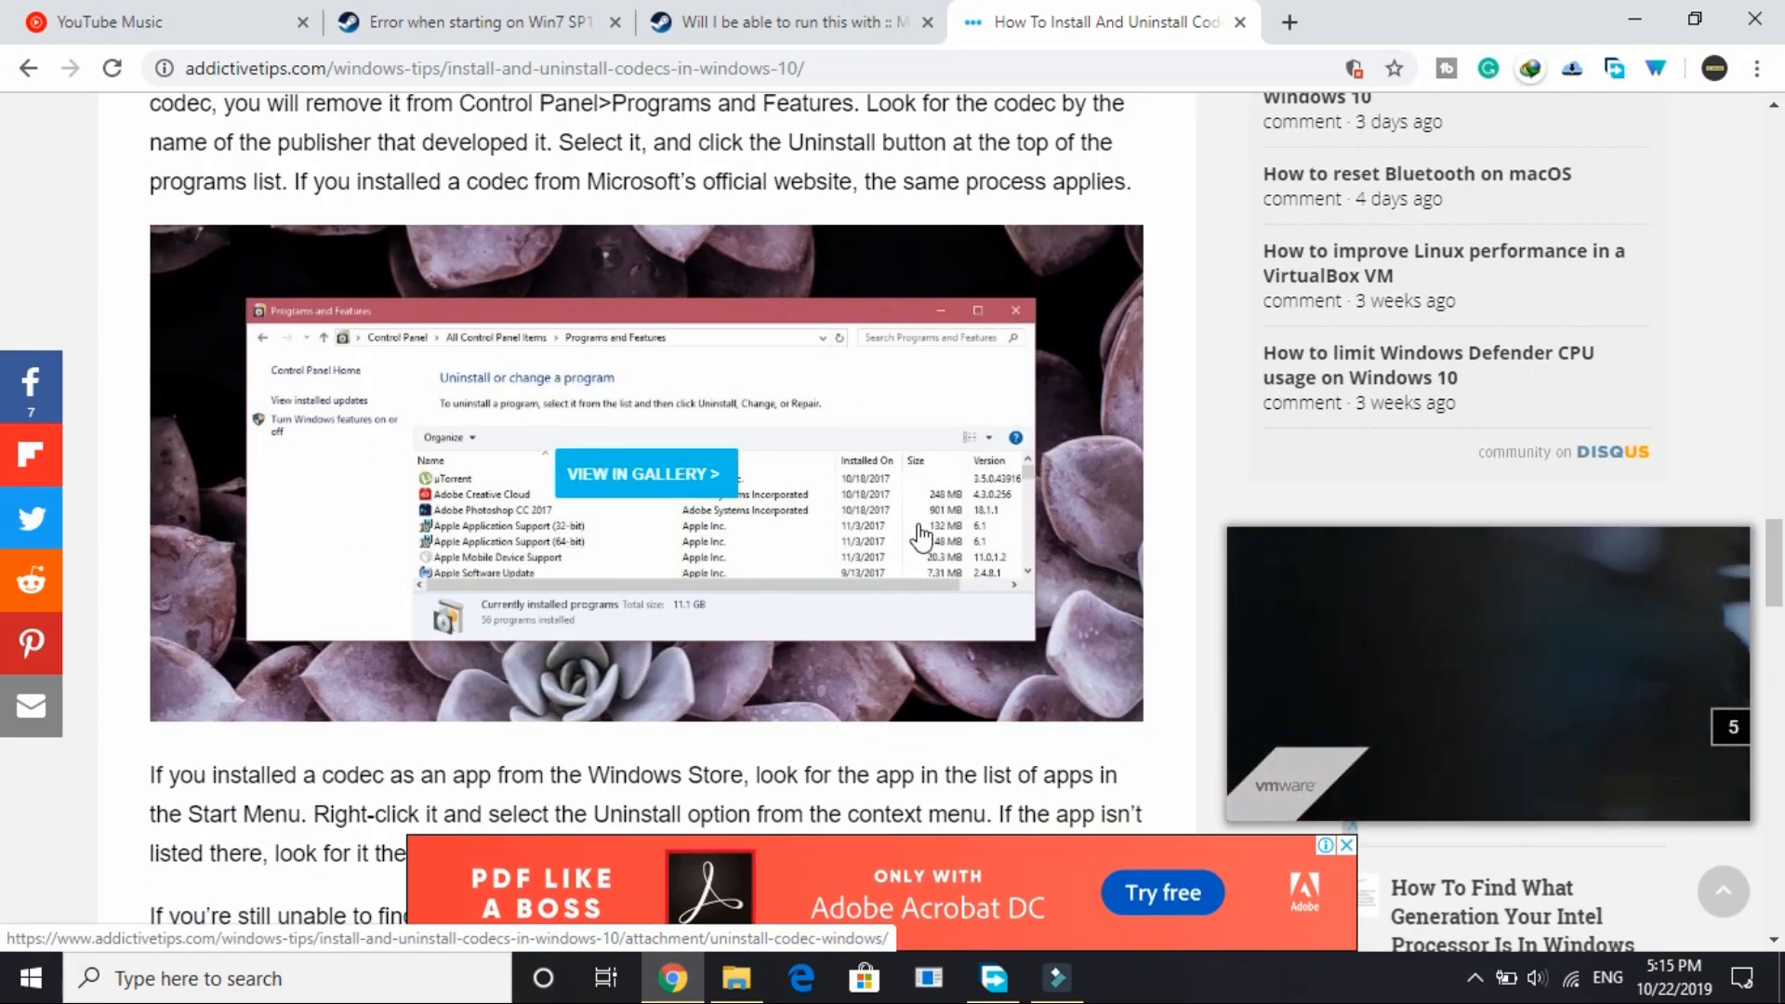
scroll(down, 3)
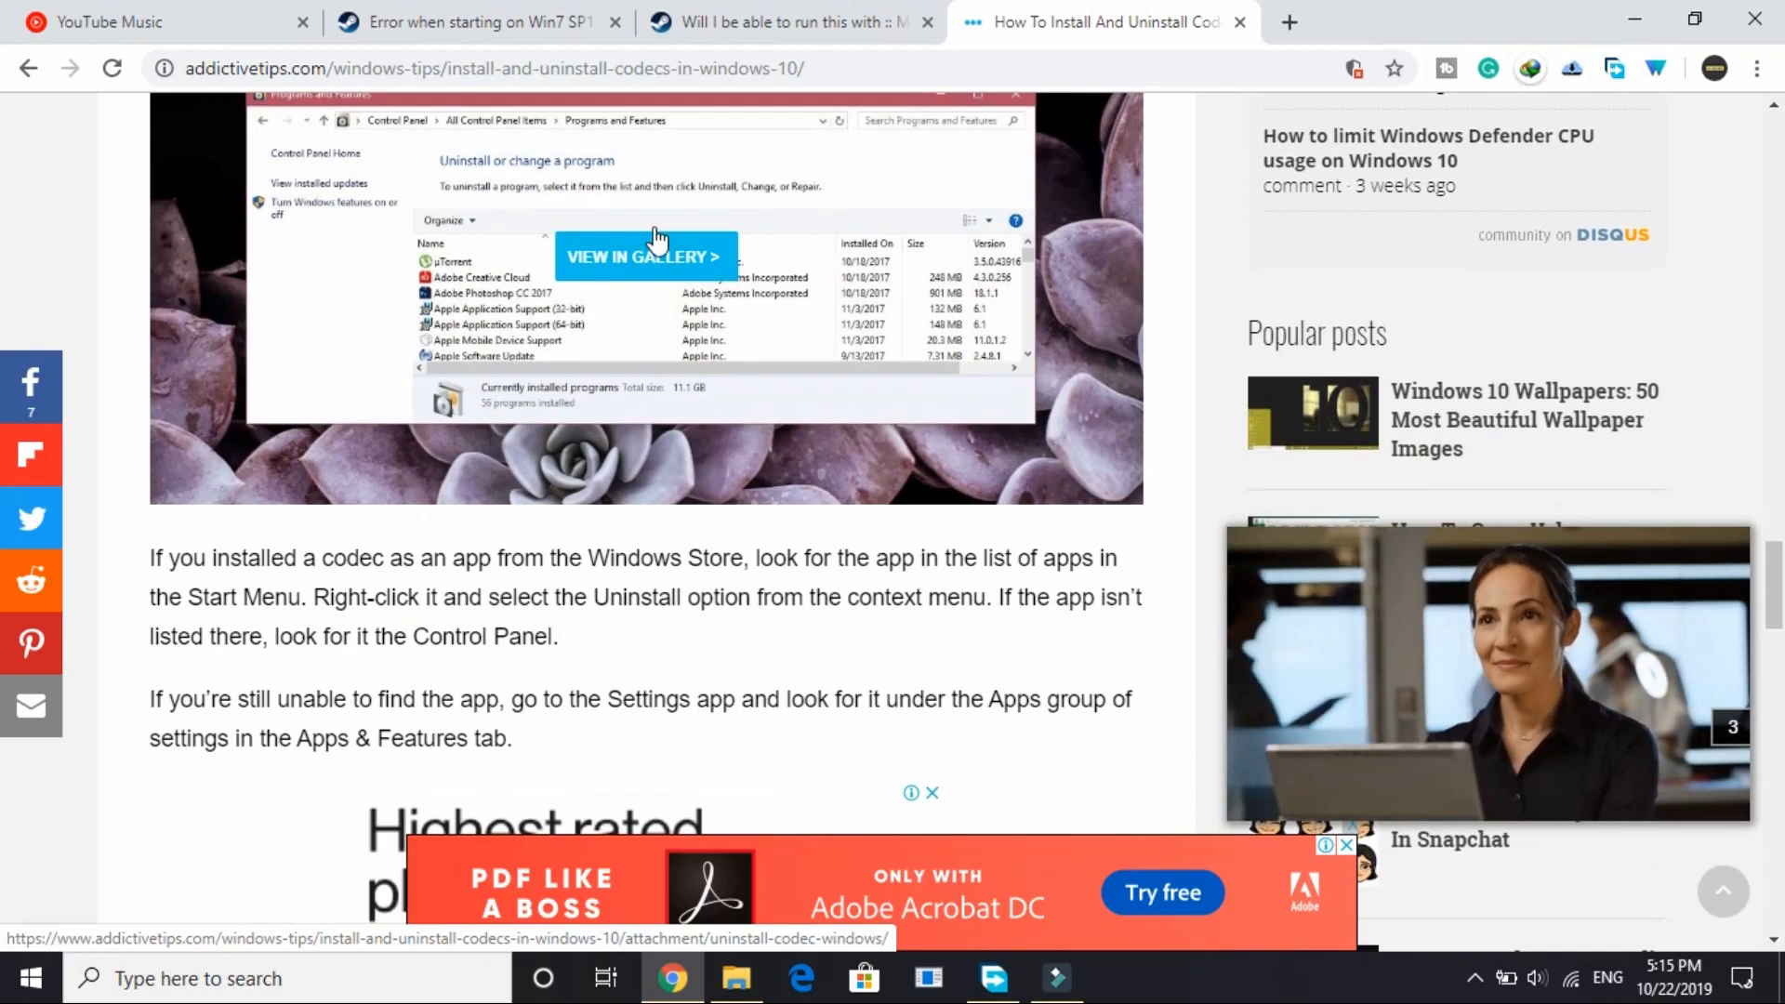
scroll(down, 3)
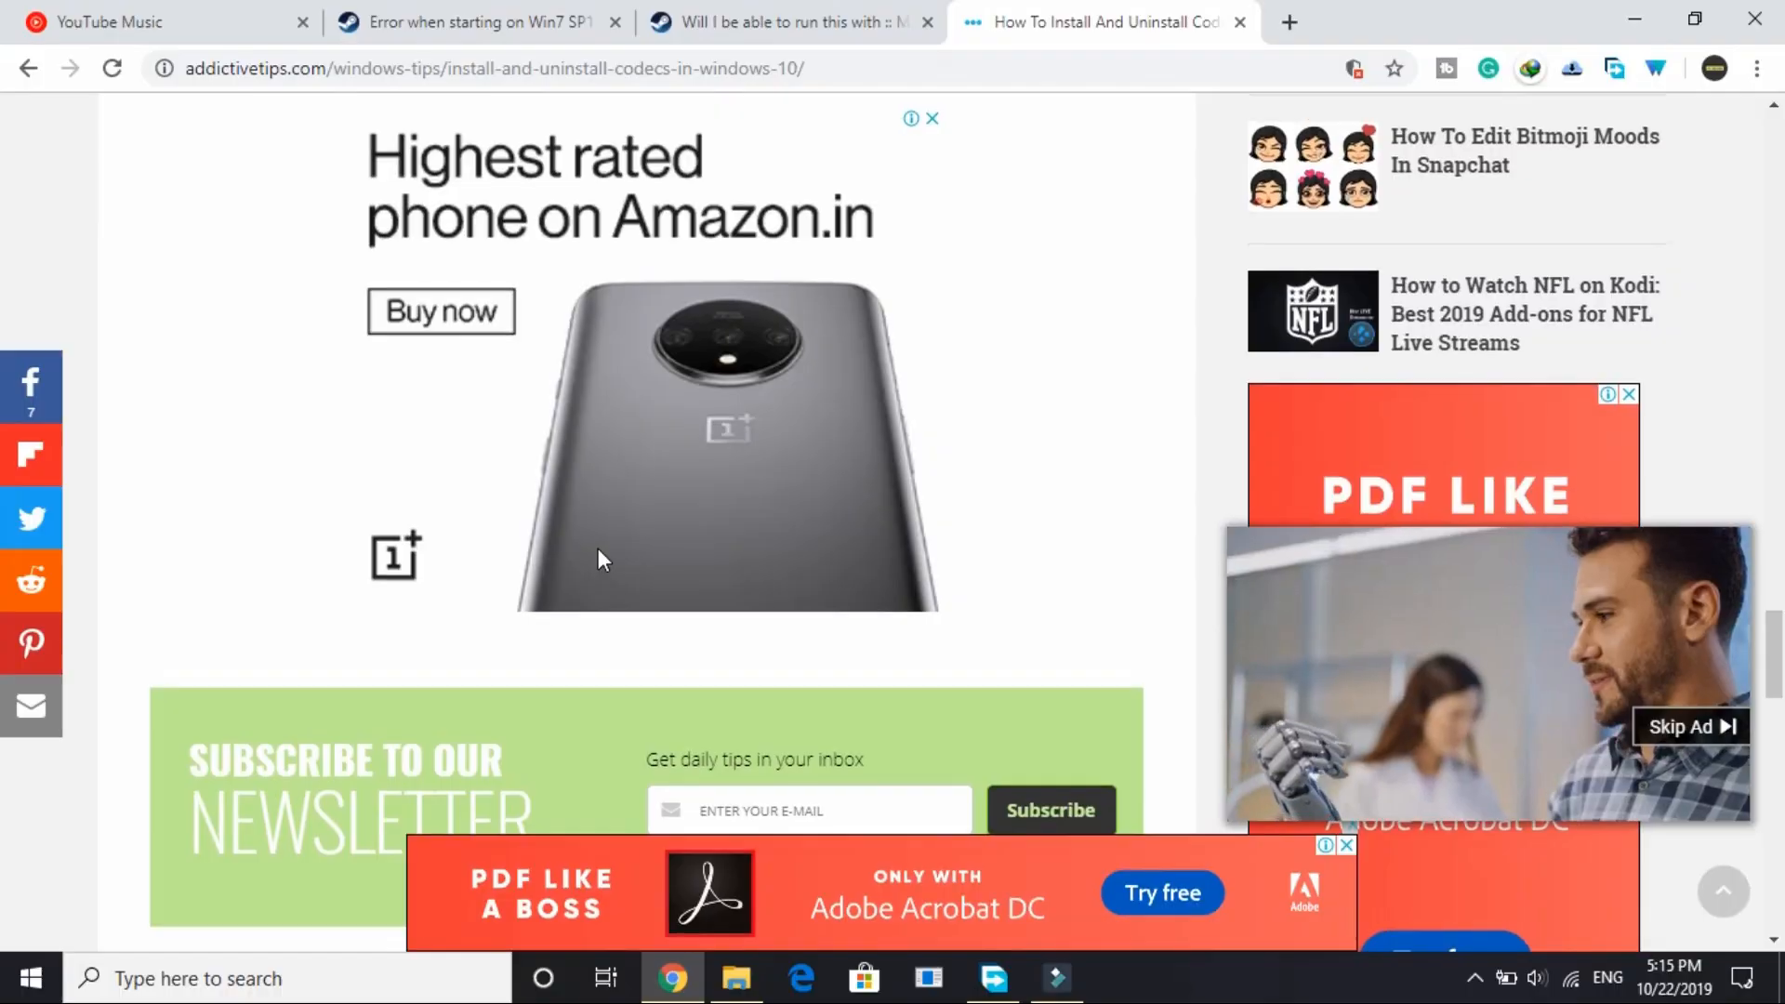
scroll(down, 3)
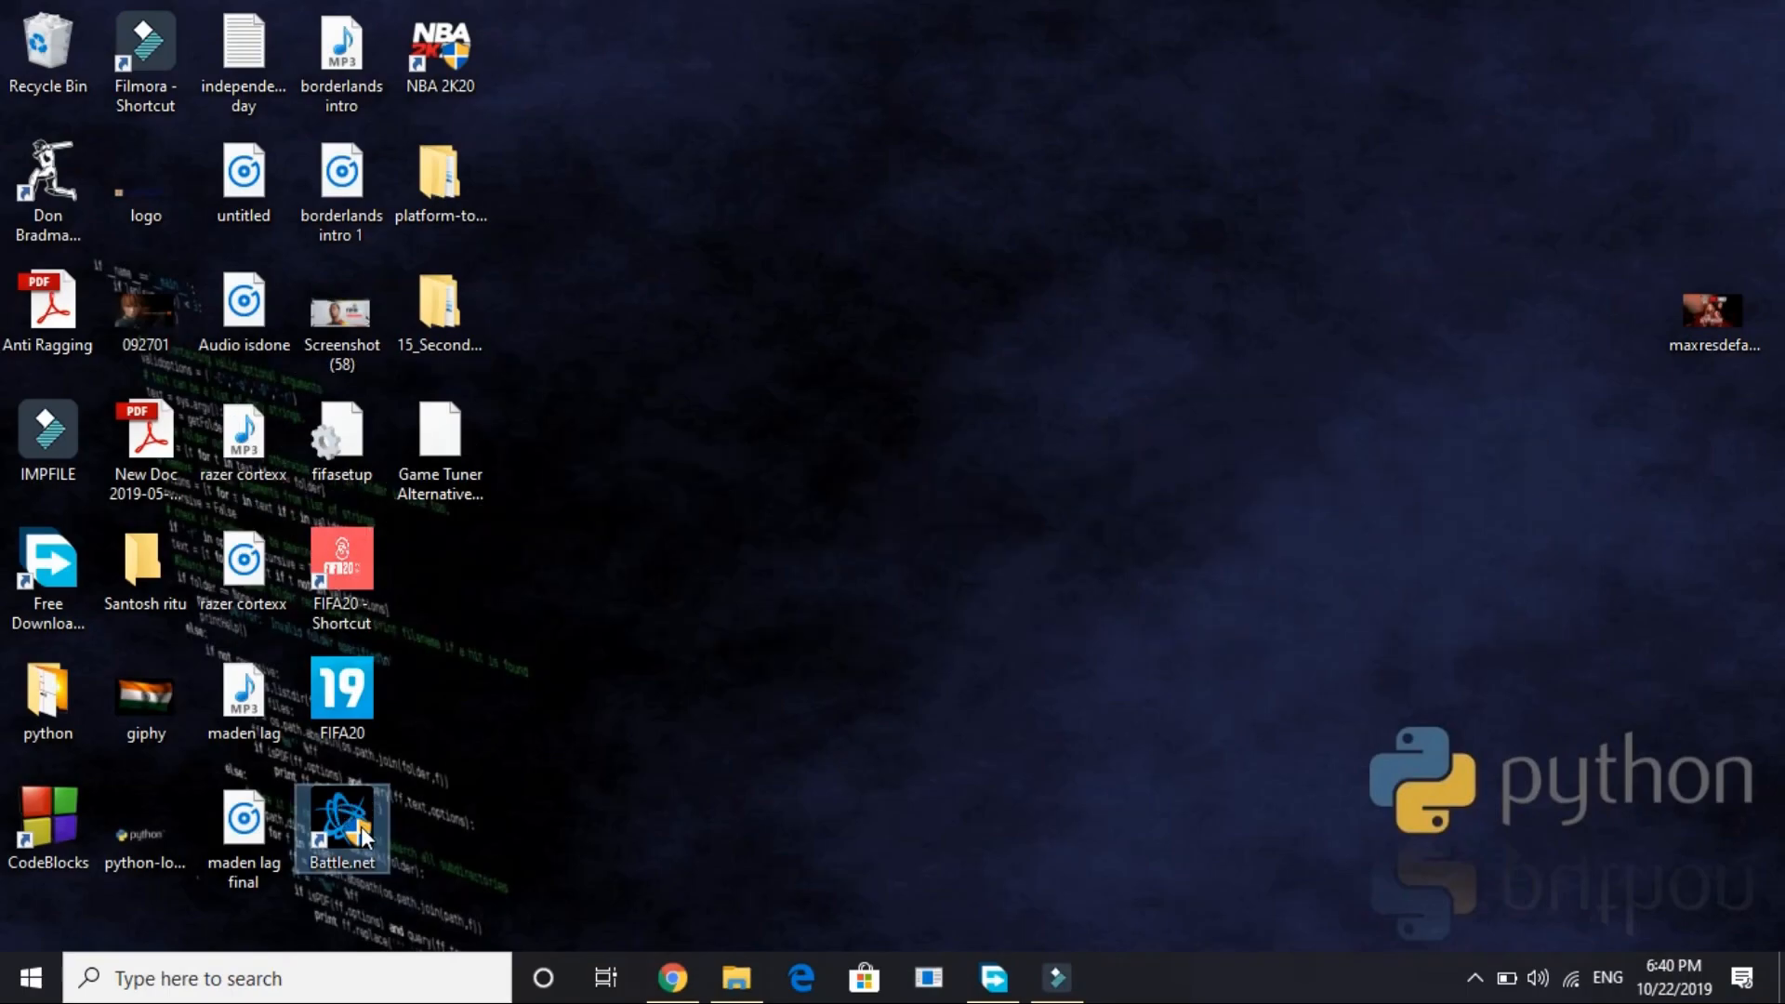
mouse_move(341, 821)
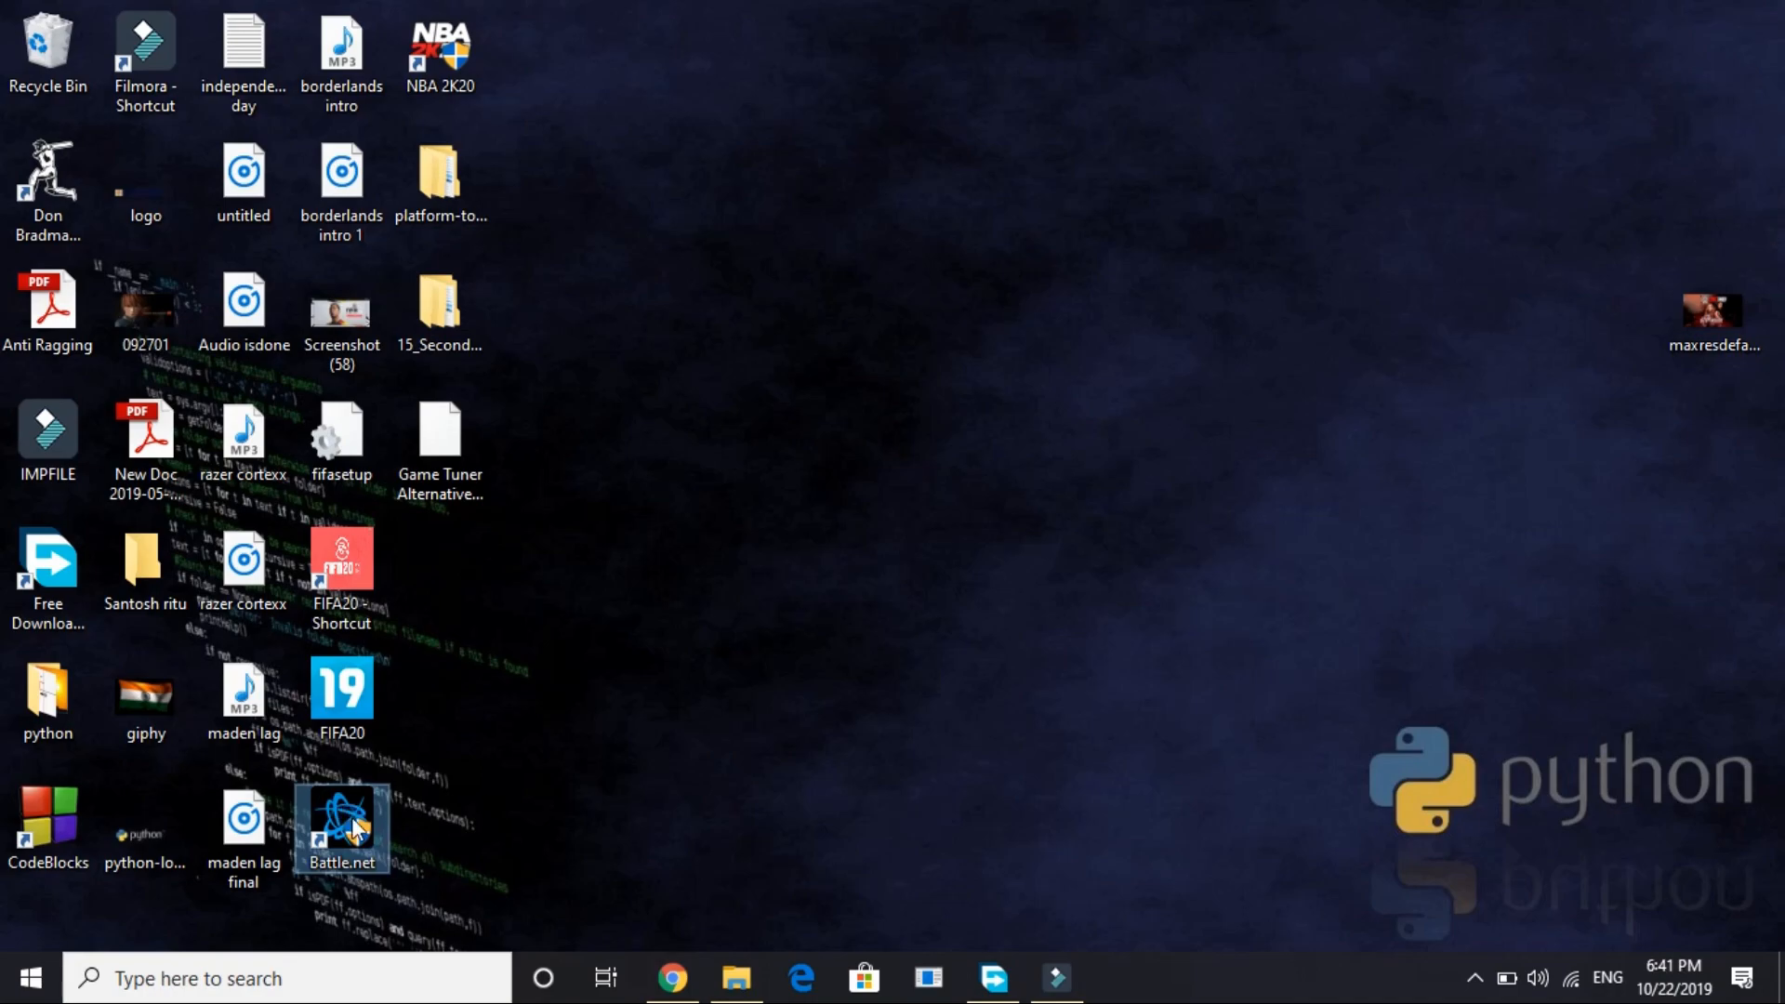
Open the context menu of the Battle.net desktop shortcut.
right_click(341, 826)
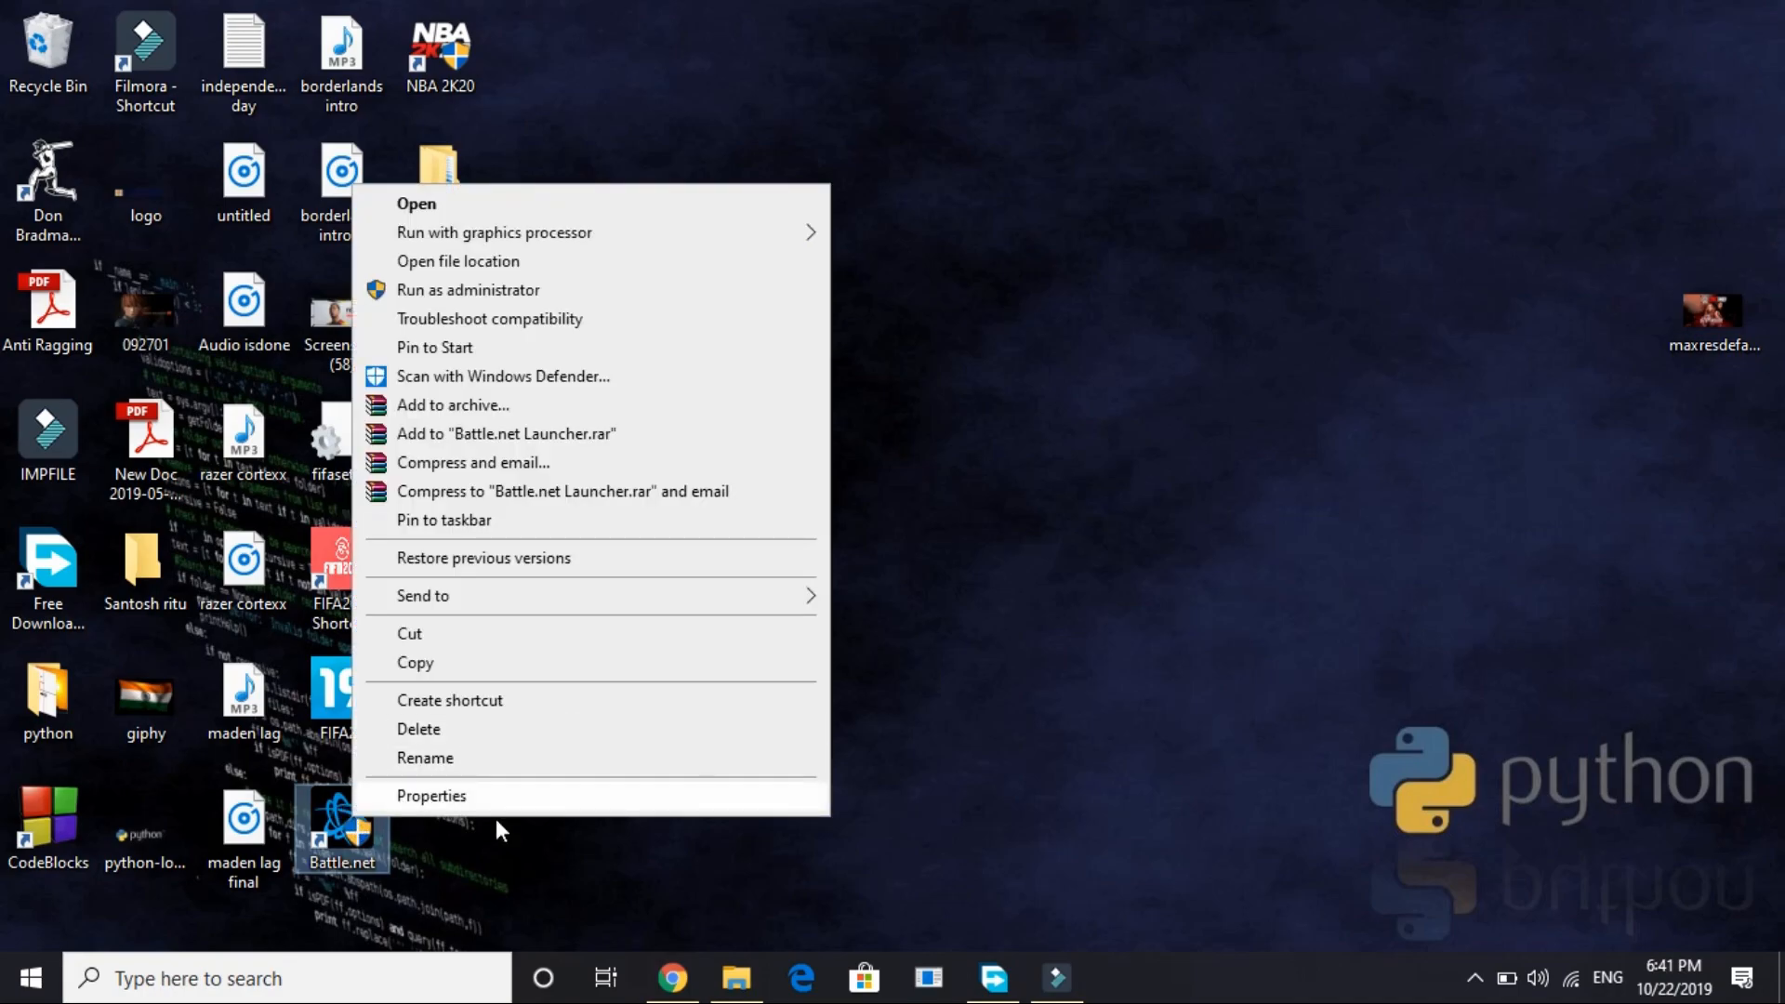
In Battle.net Compatibility properties, disable compatibility mode and fullscreen optimizations, then save.
click(430, 795)
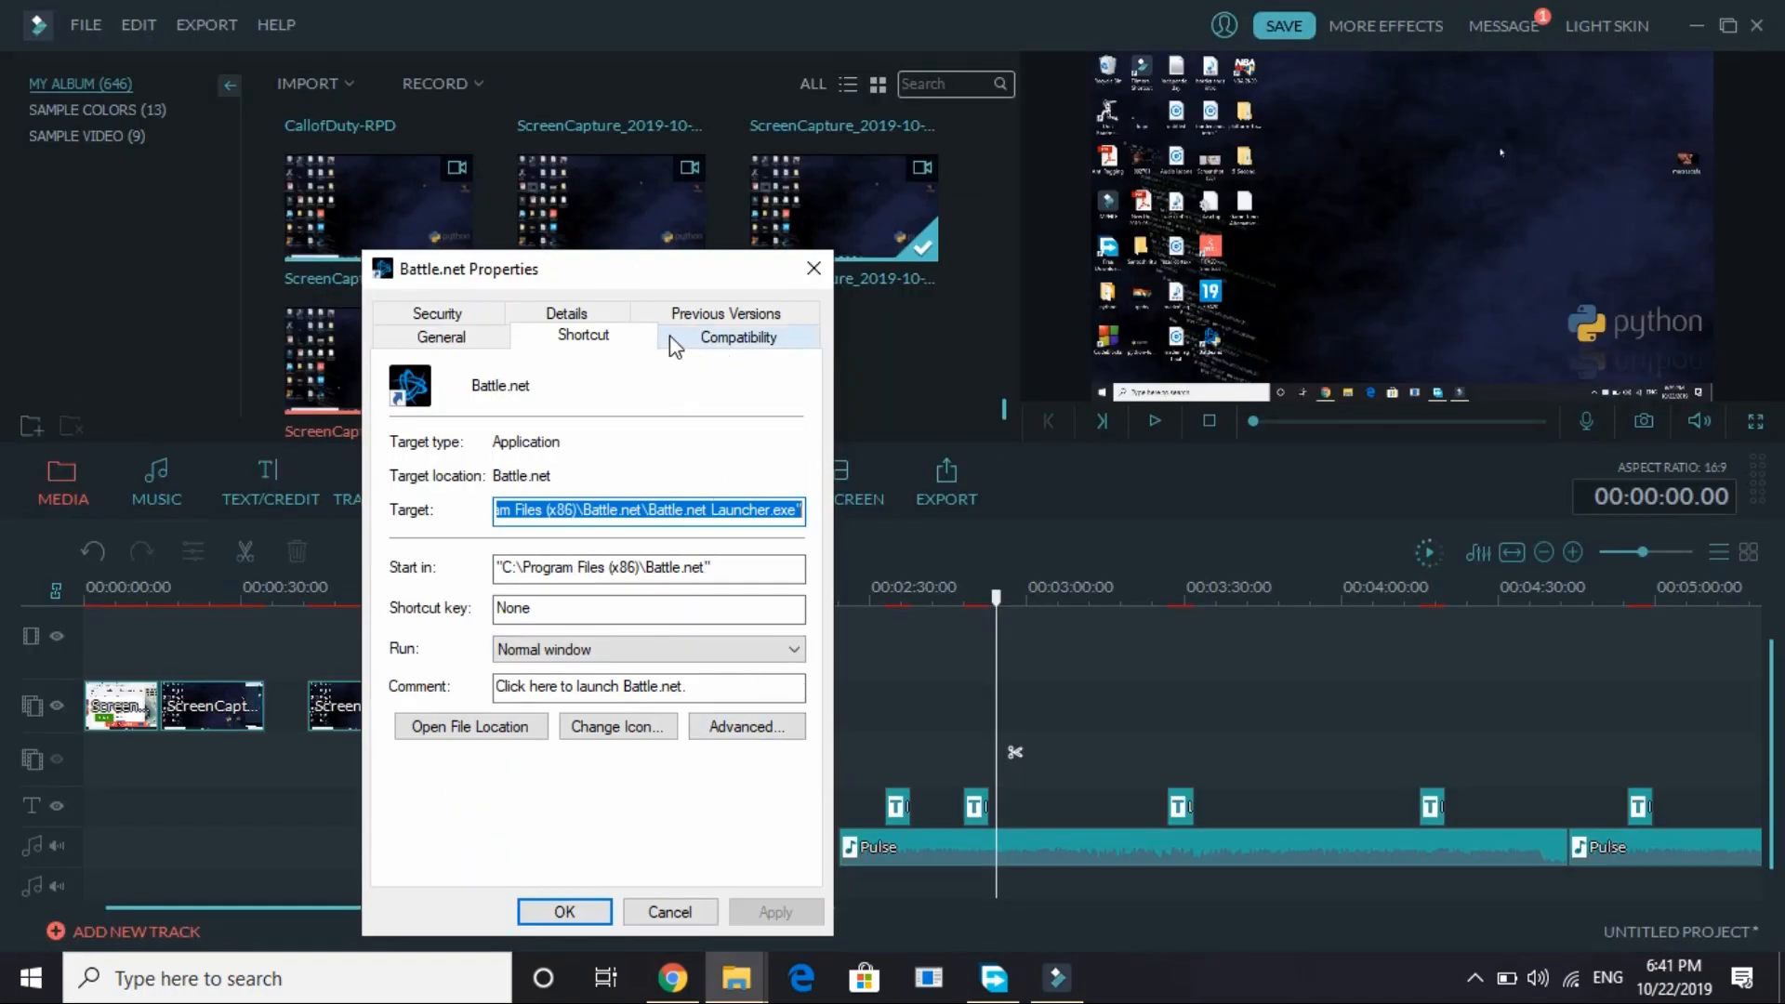
click(738, 337)
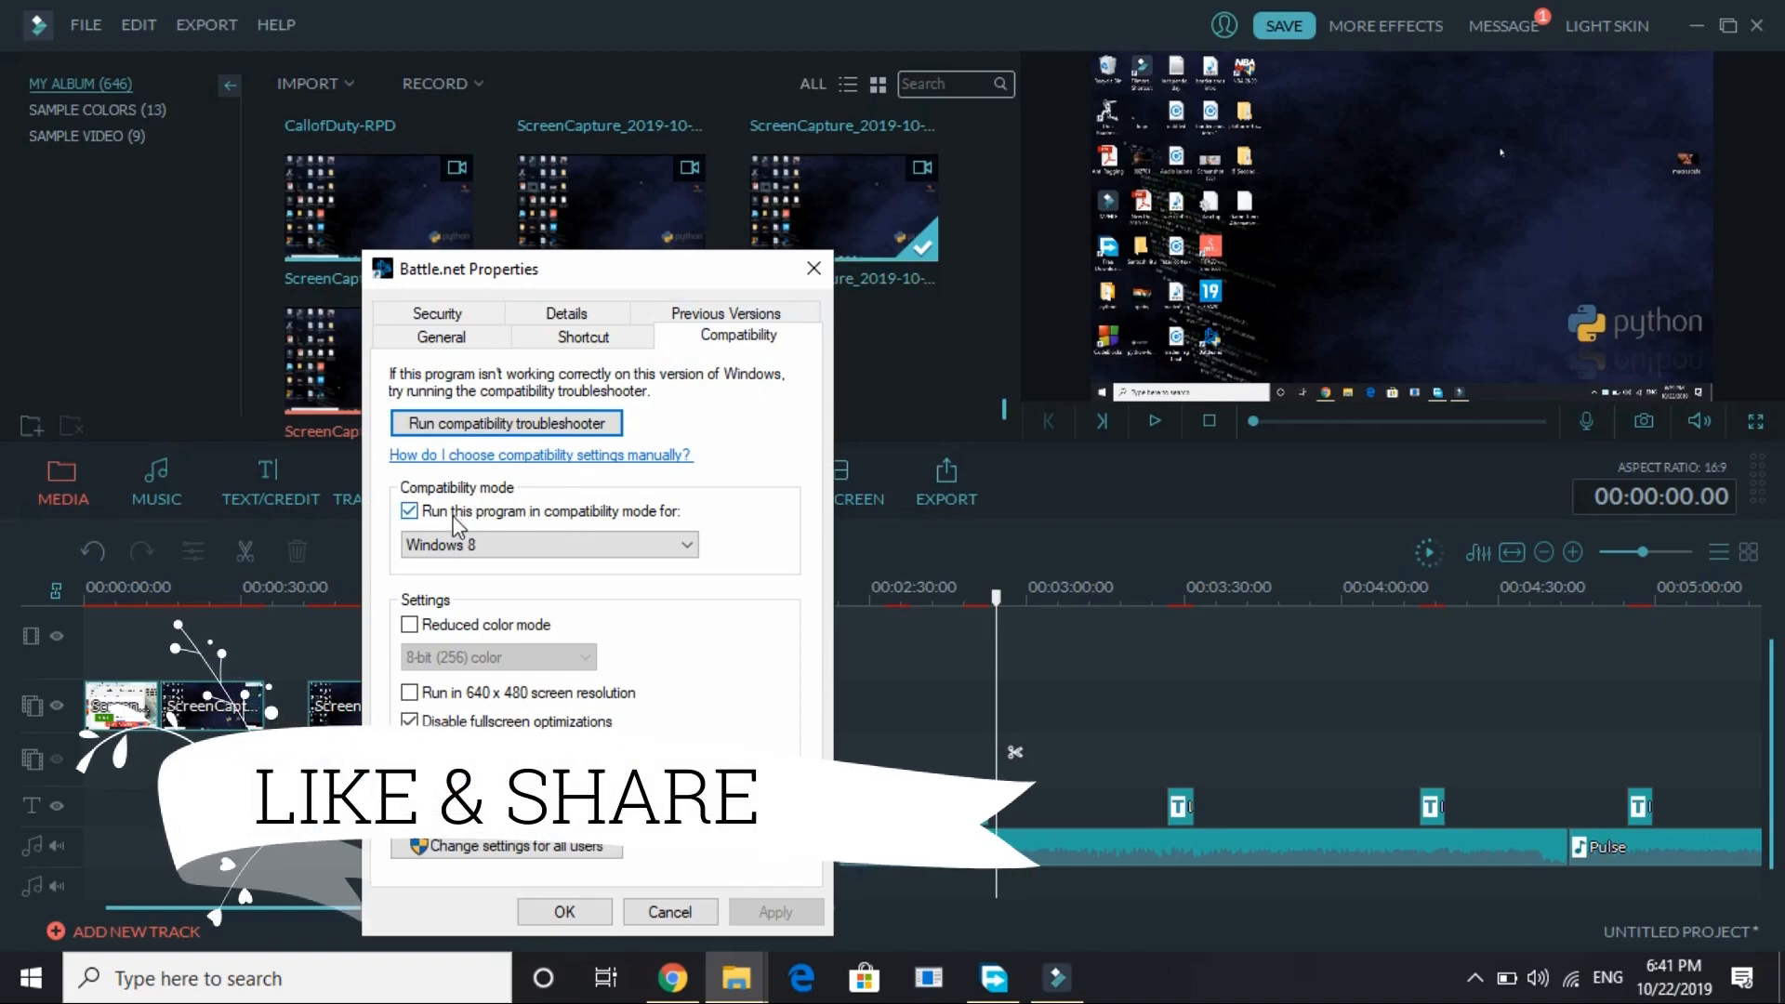
click(547, 544)
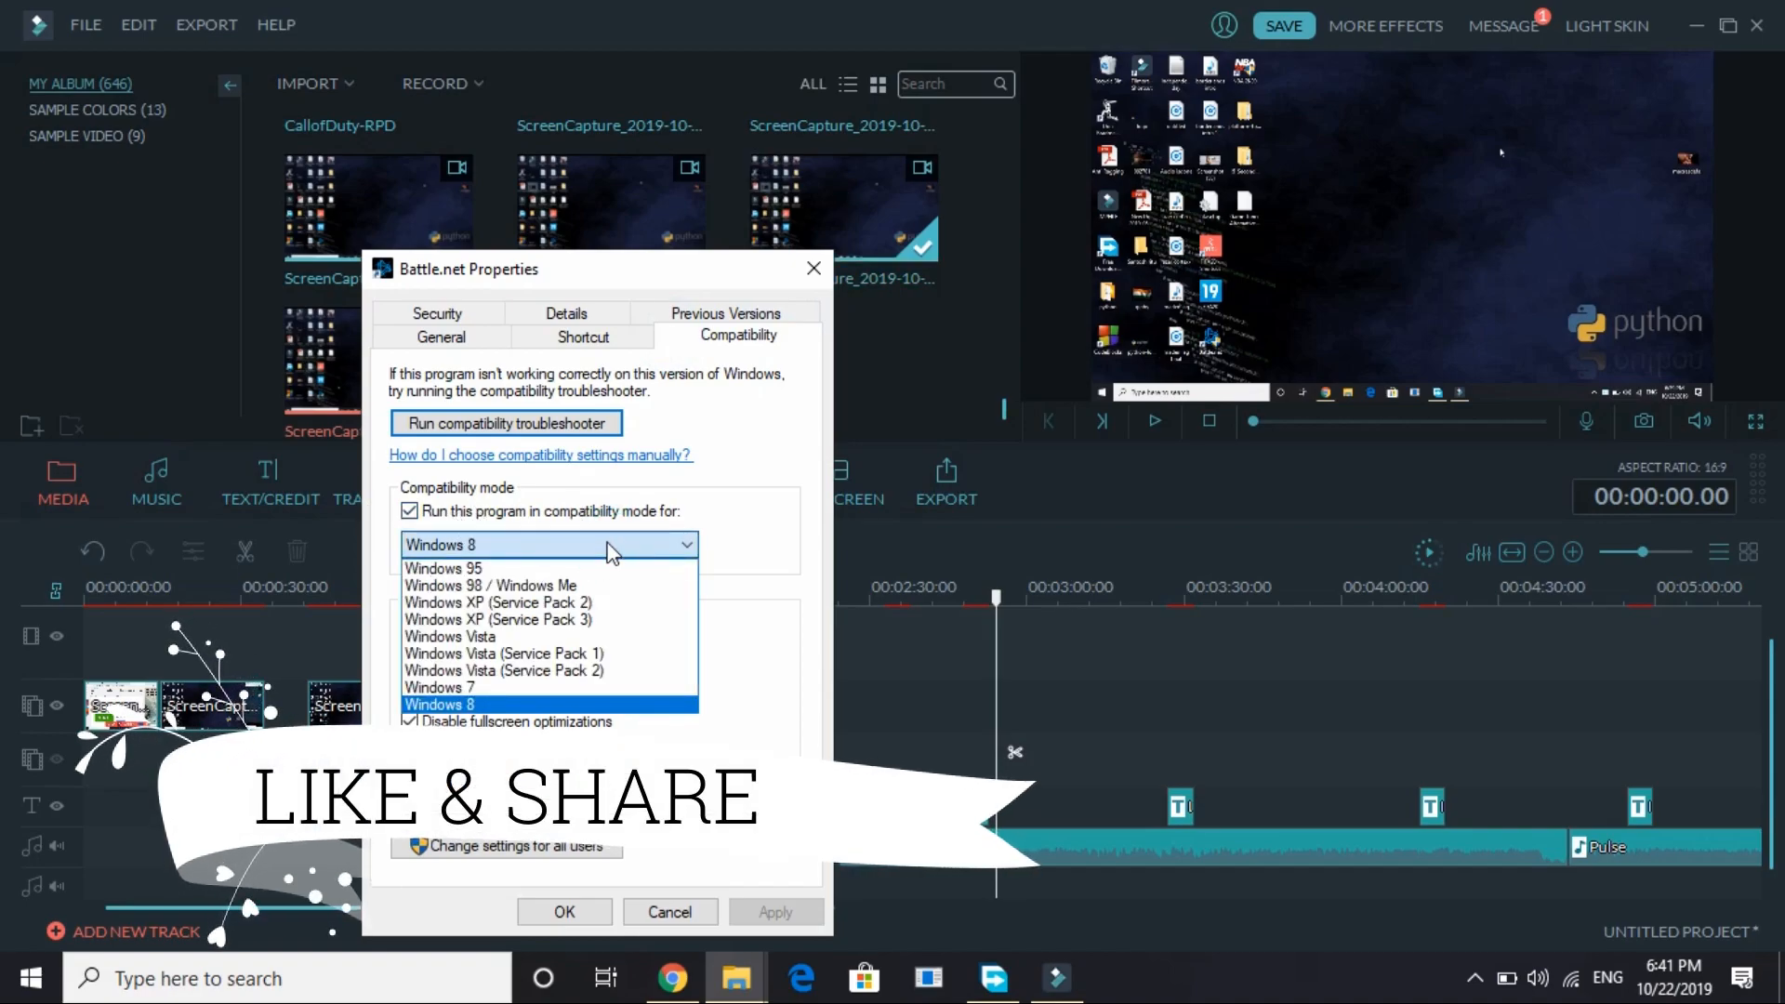
click(410, 511)
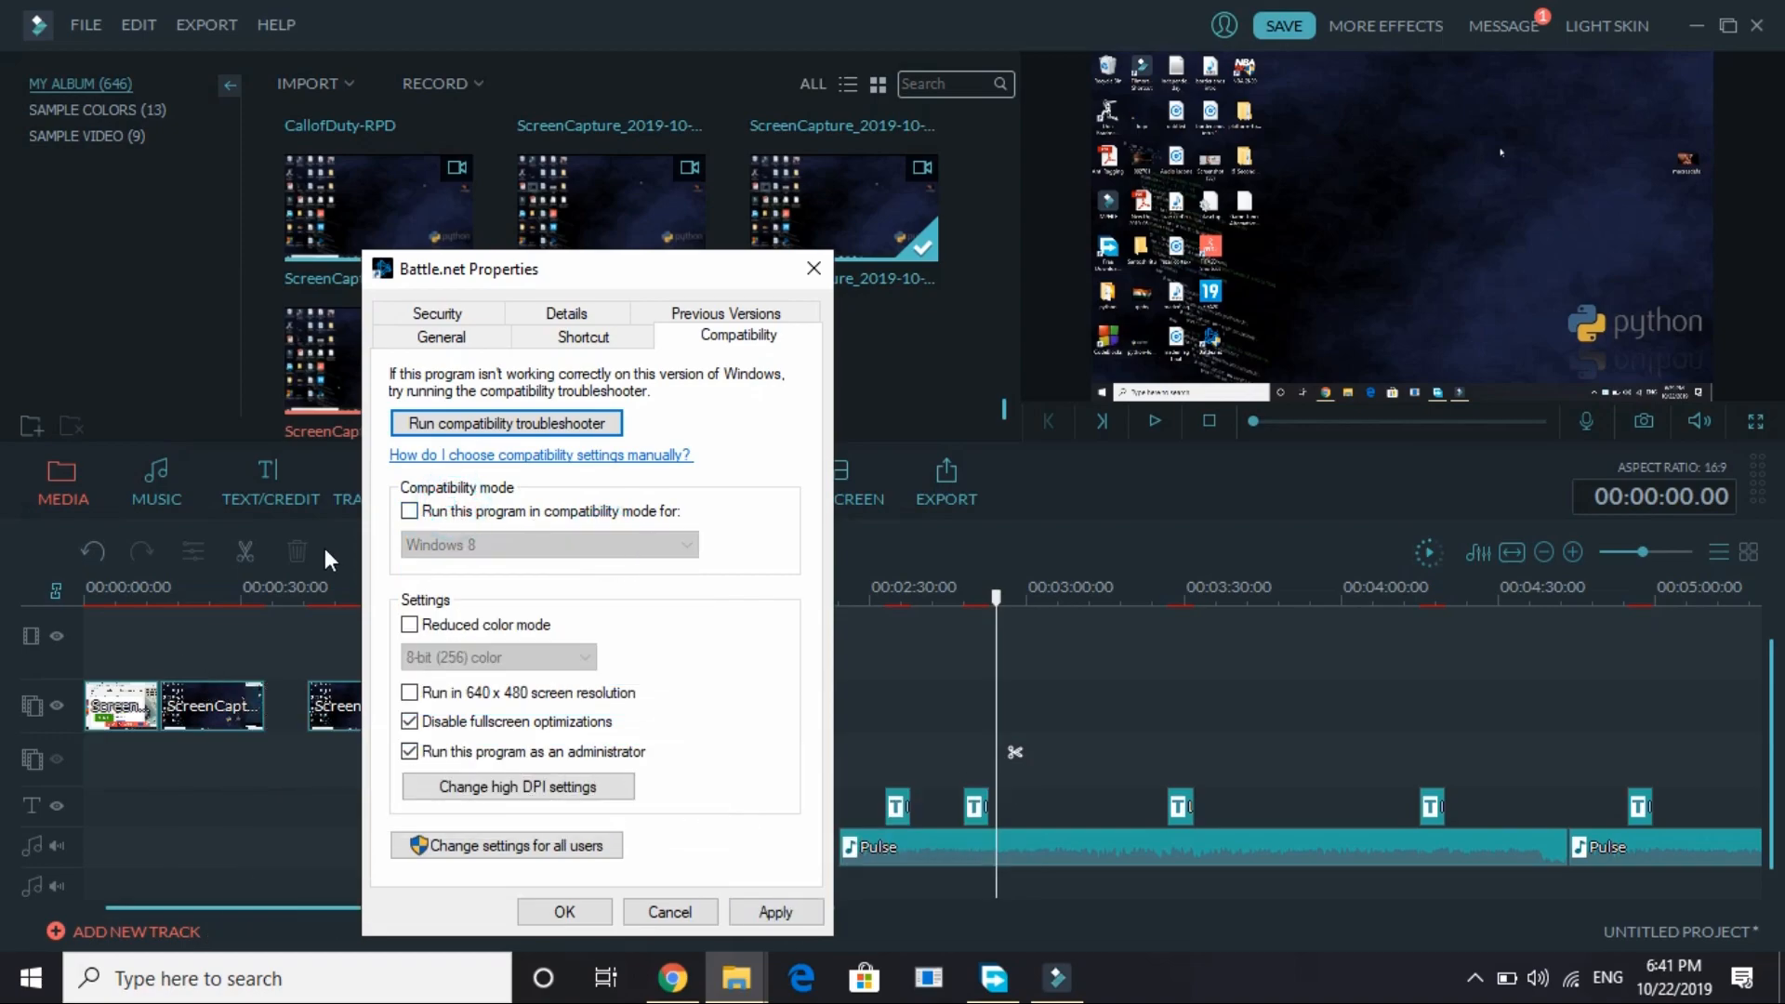
mouse_move(513, 552)
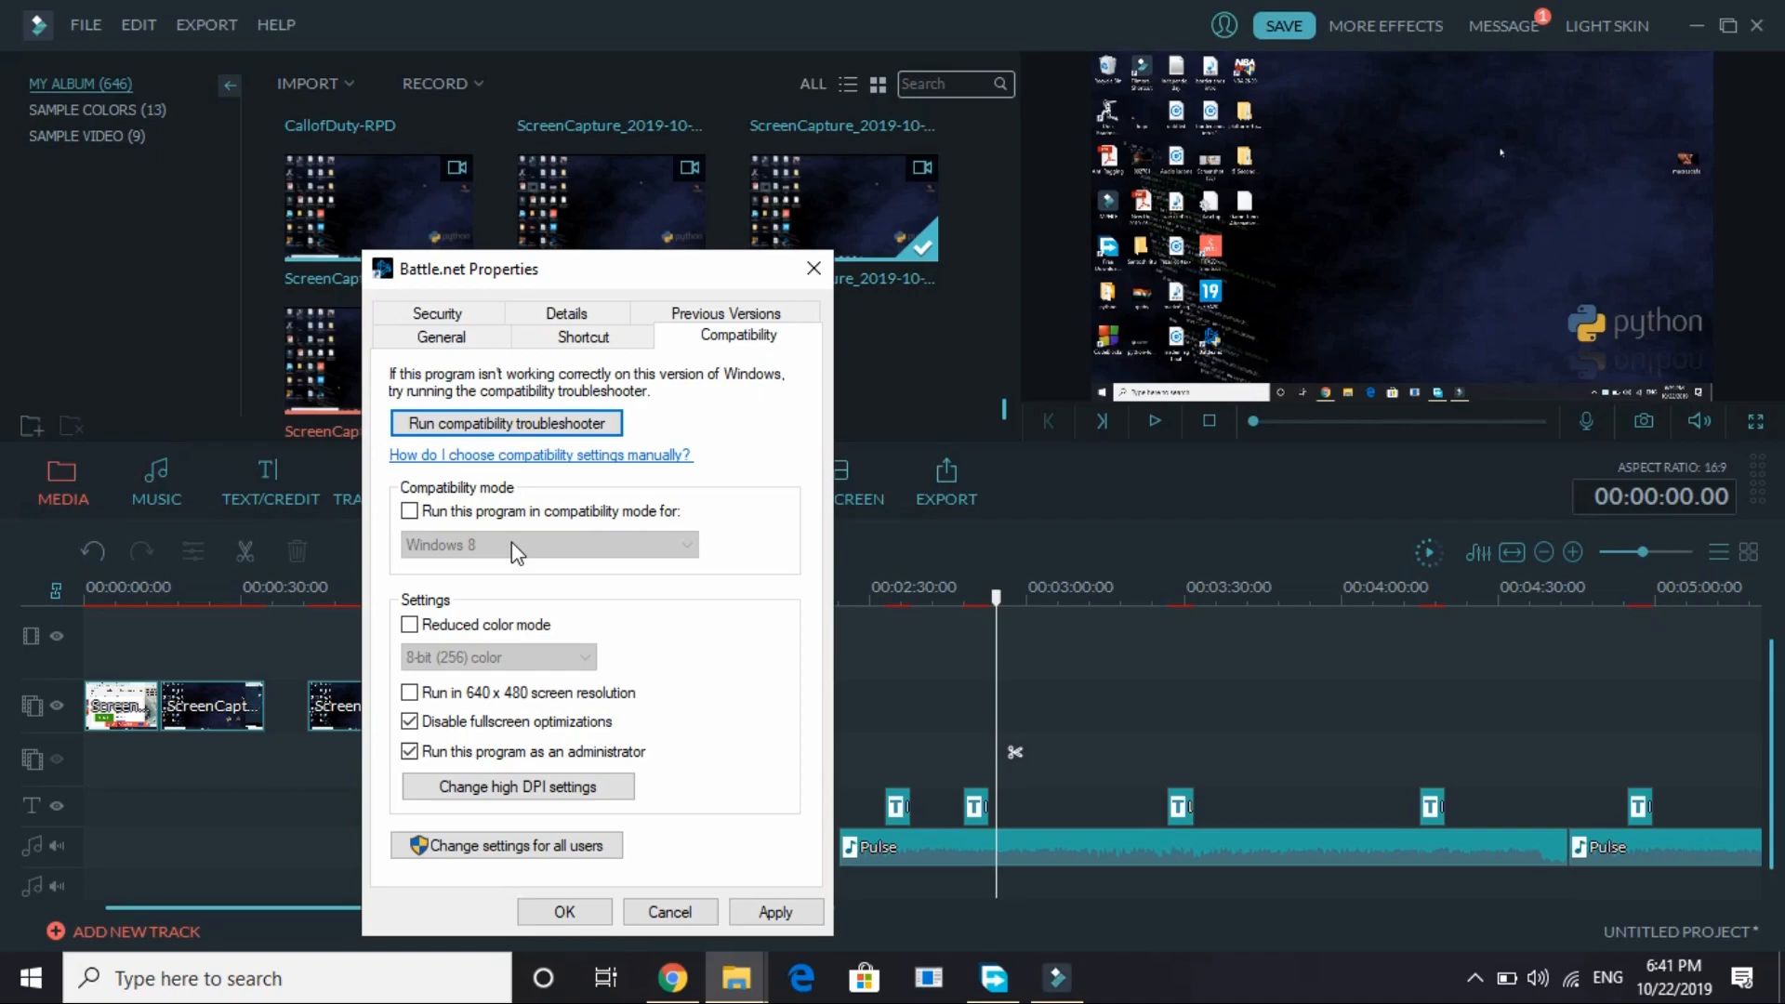
click(410, 720)
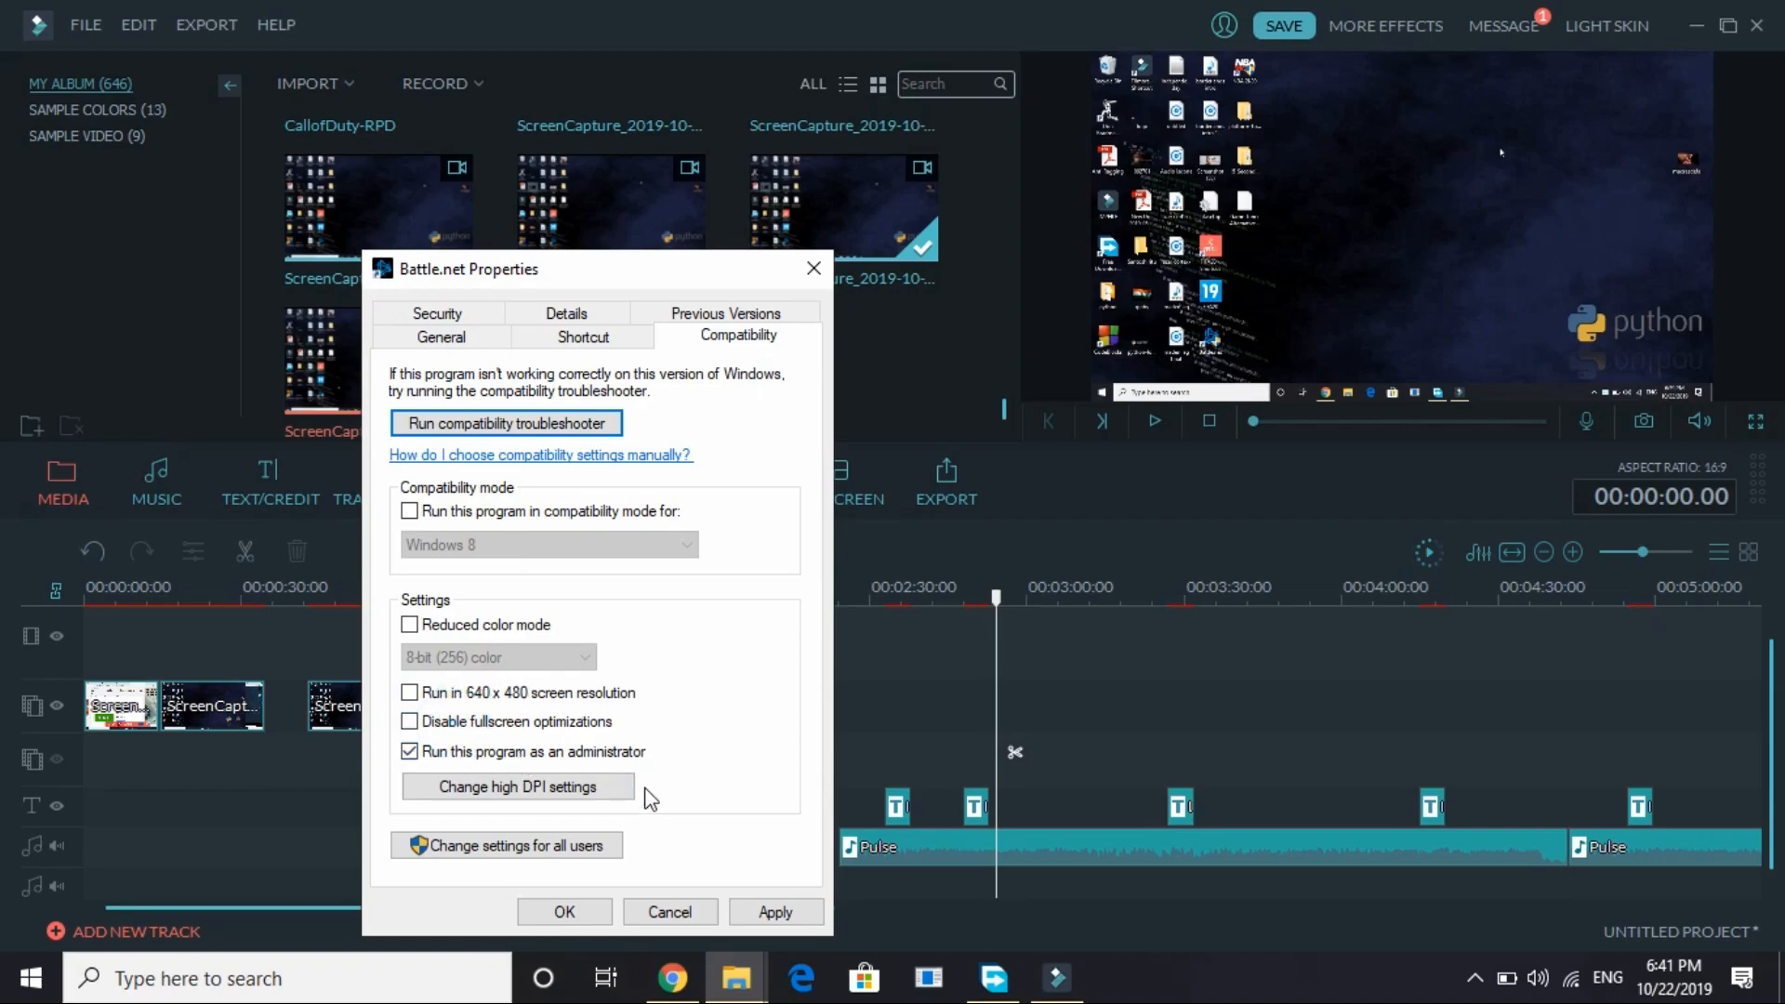
click(774, 913)
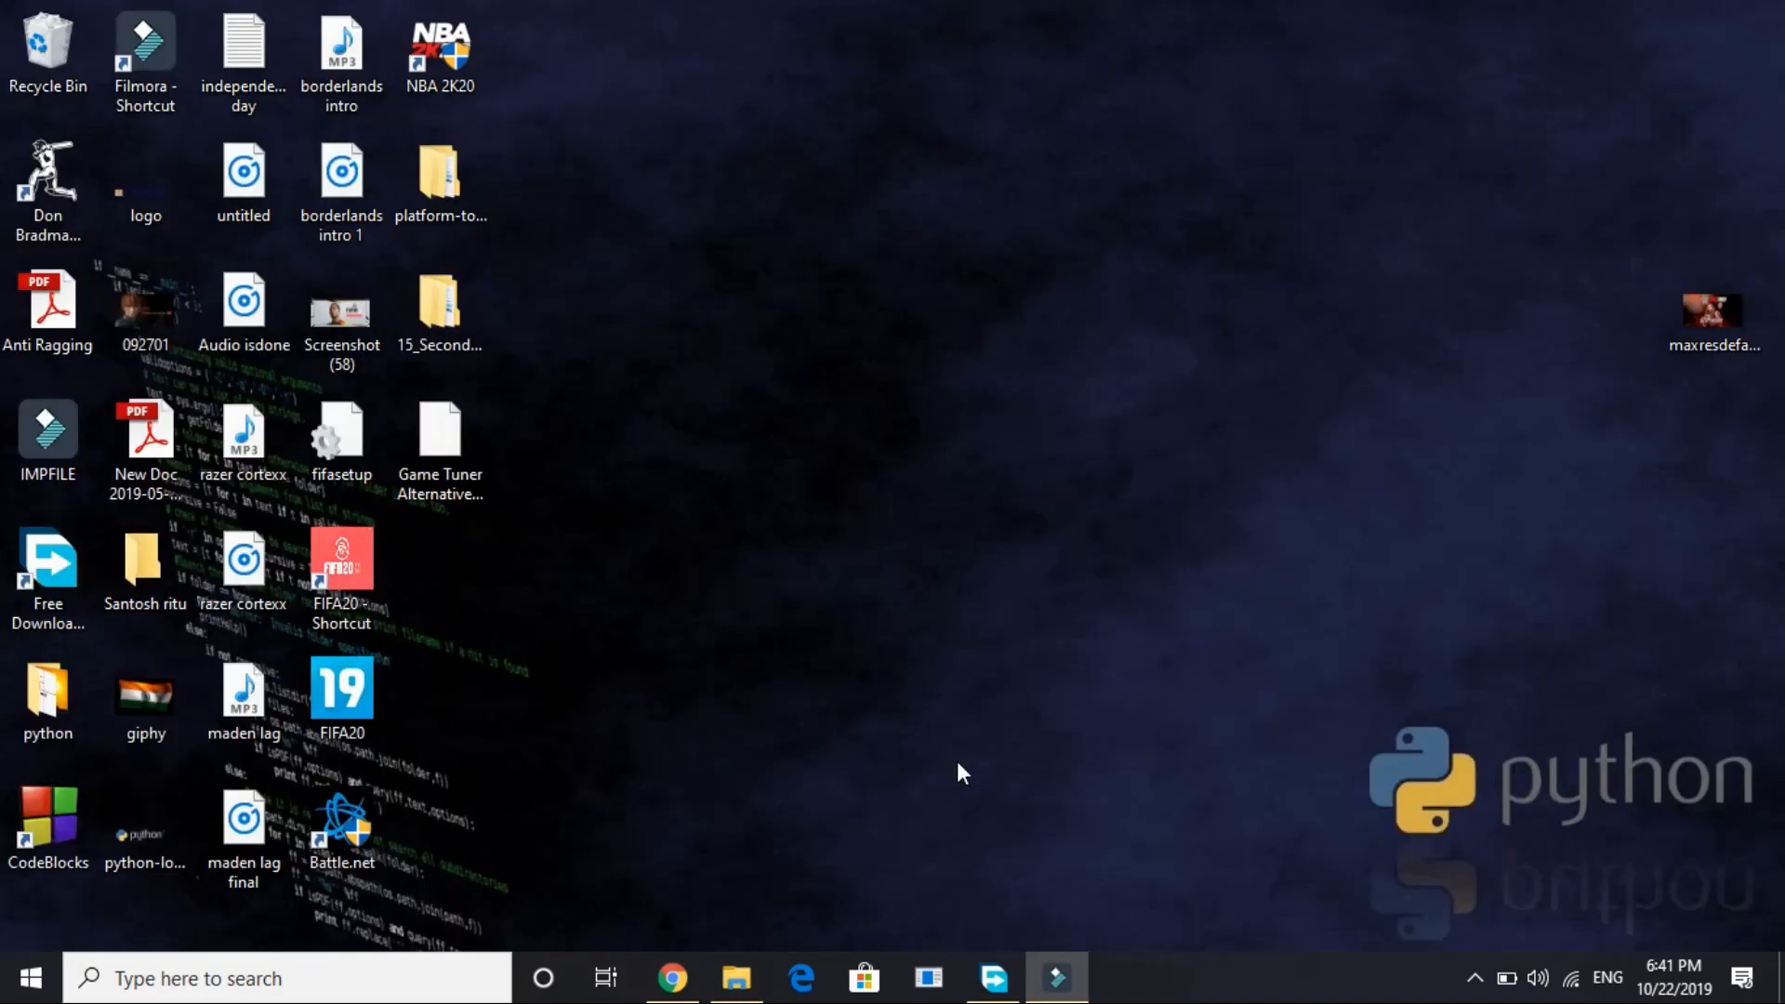
click(342, 820)
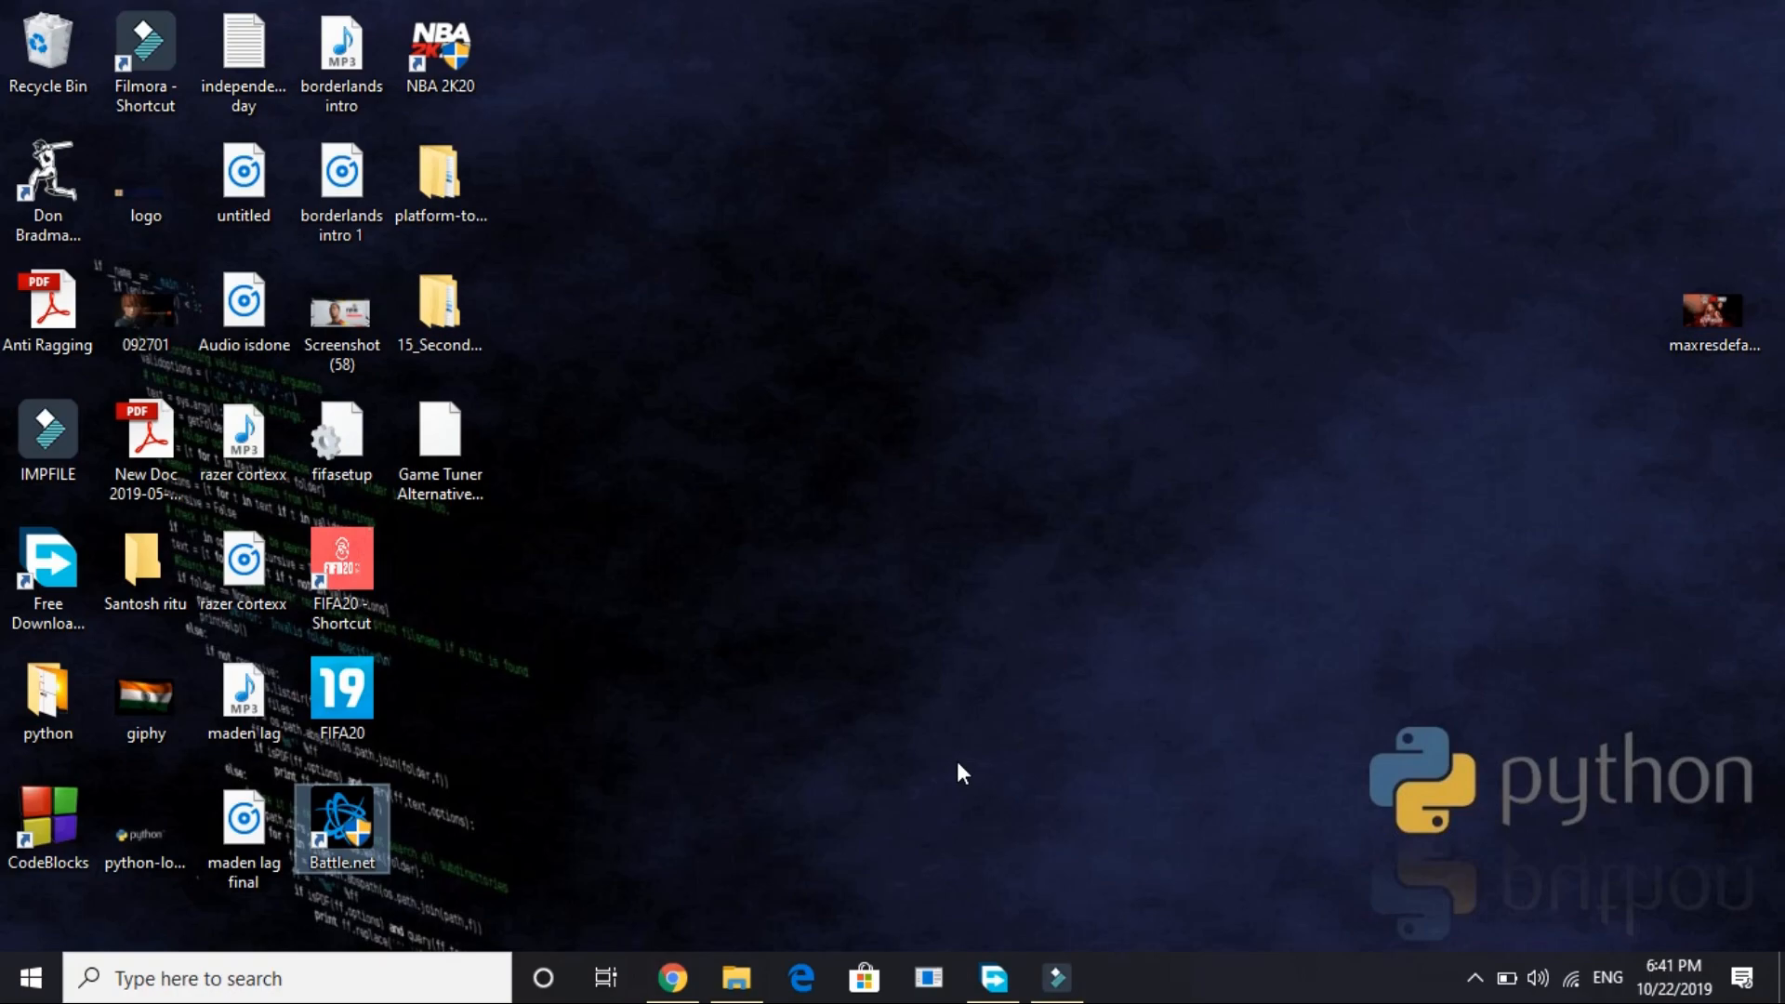